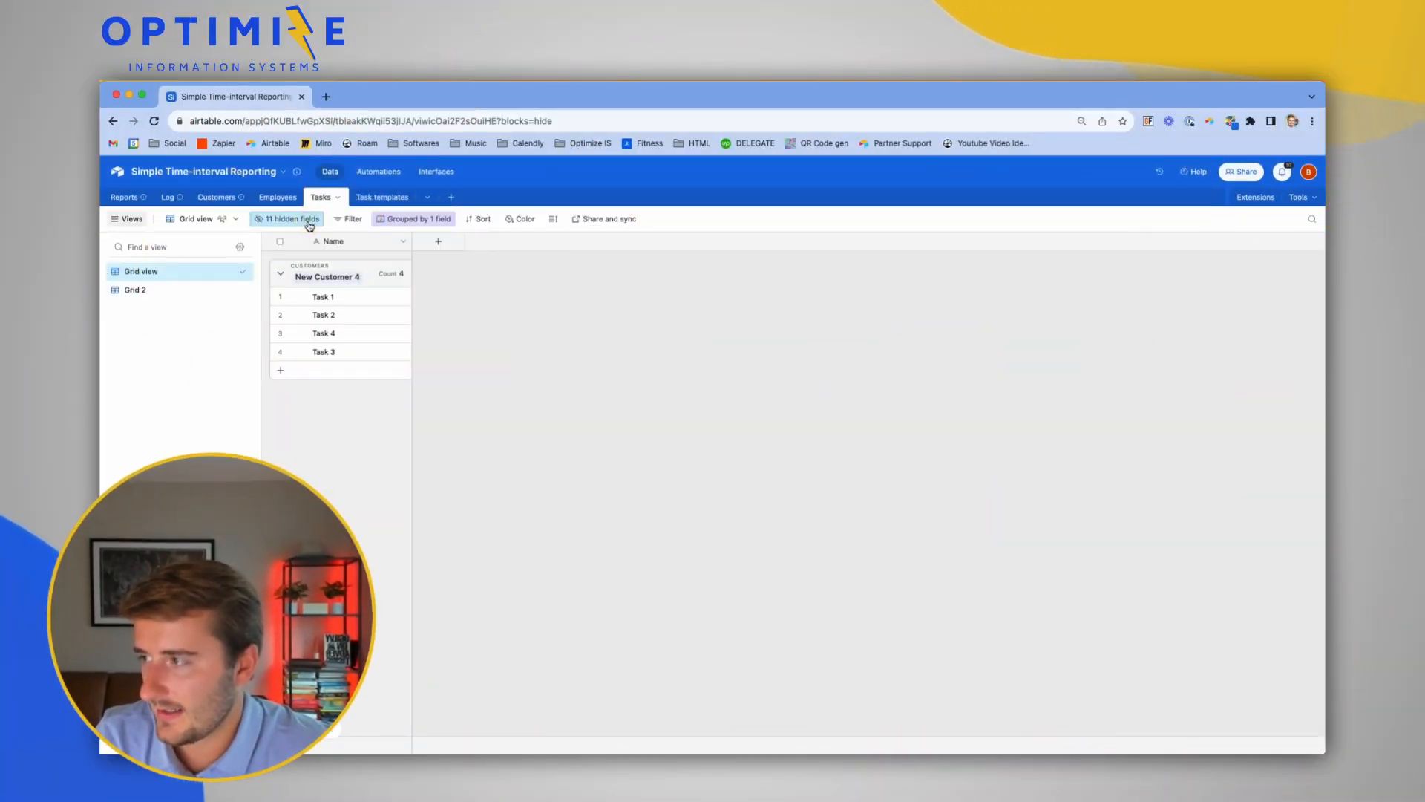
Reveal all 11 hidden fields in the Tasks grid and scroll across the new columns.
click(287, 218)
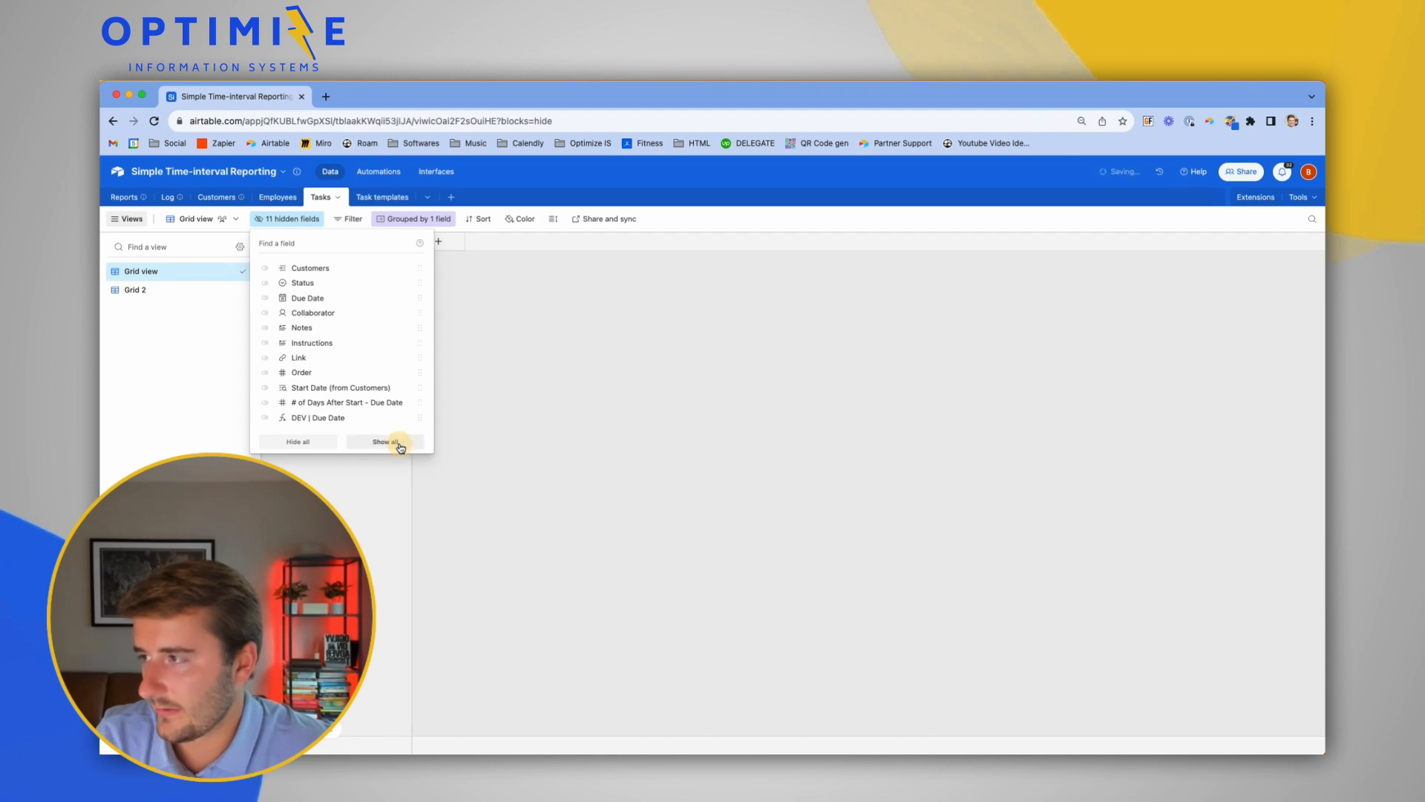
click(384, 442)
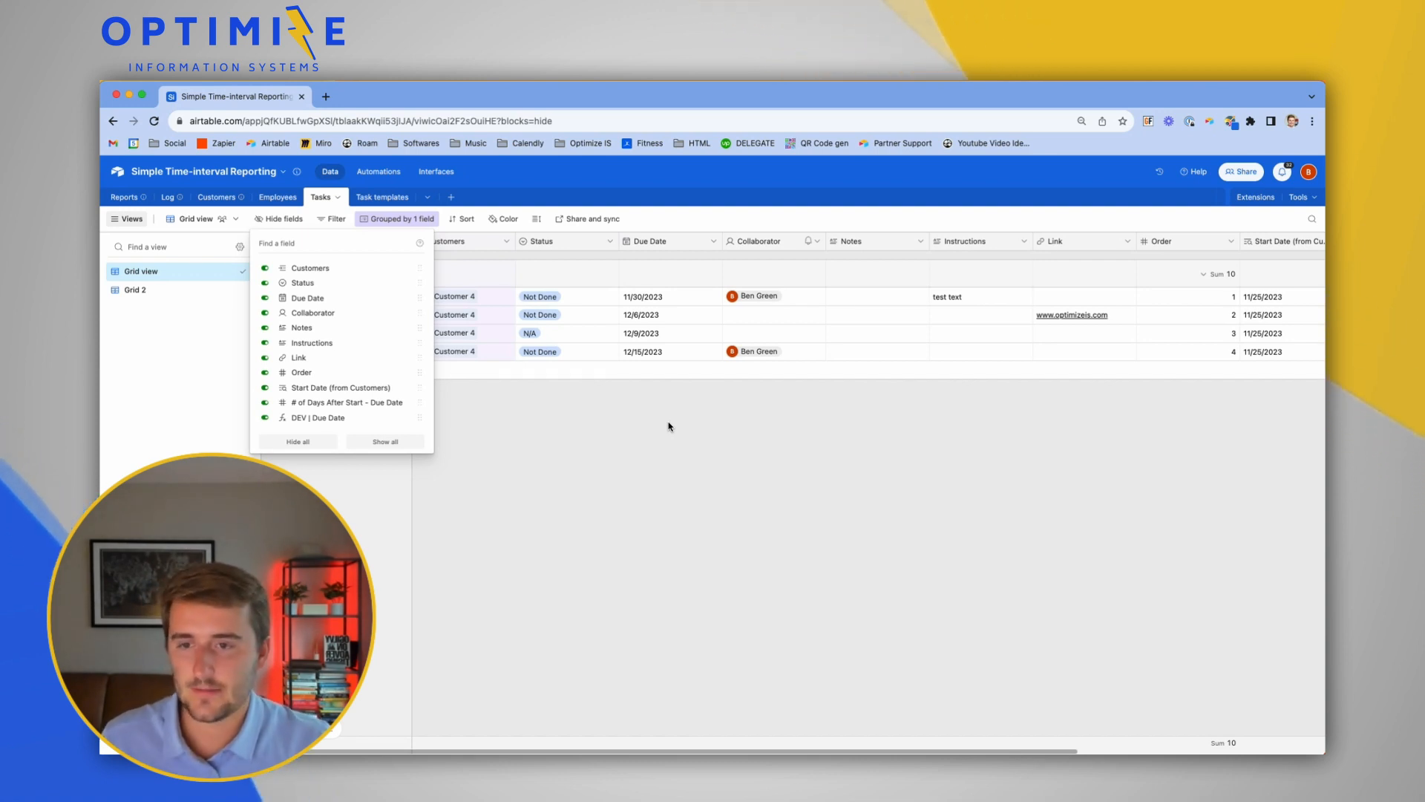
mouse_move(620, 260)
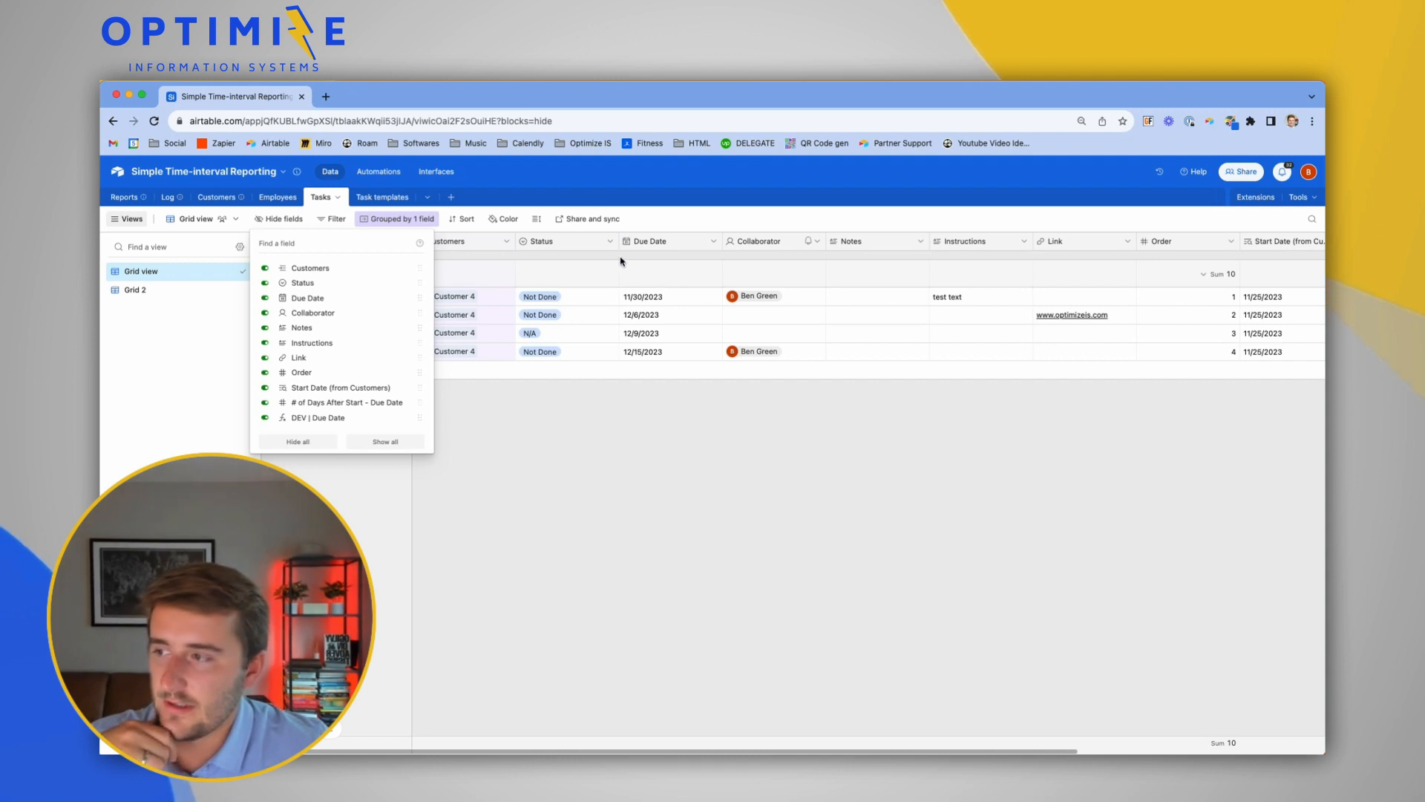
scroll(right, 3)
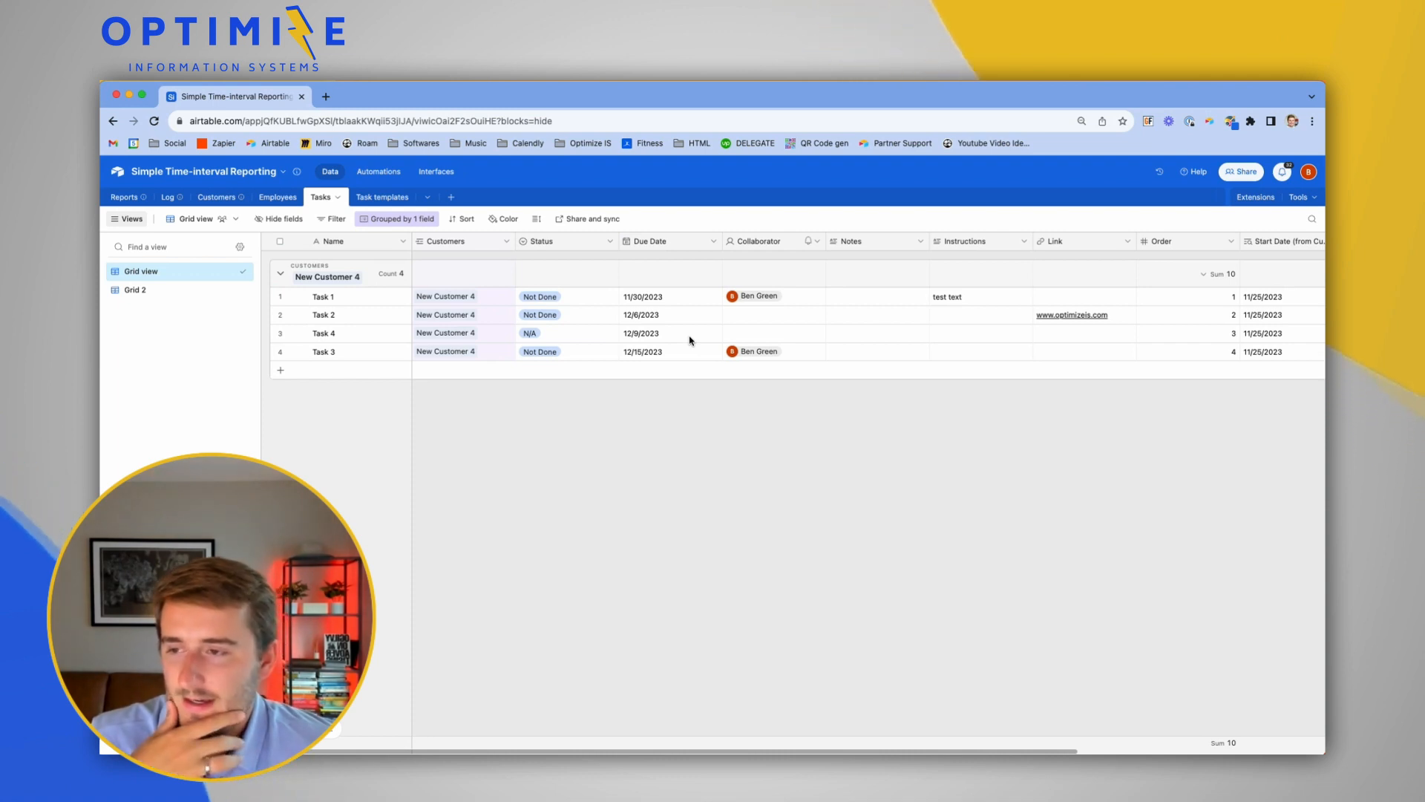
Bring up the Delete field warning for Due Date showing its 2 automation dependencies.
click(712, 241)
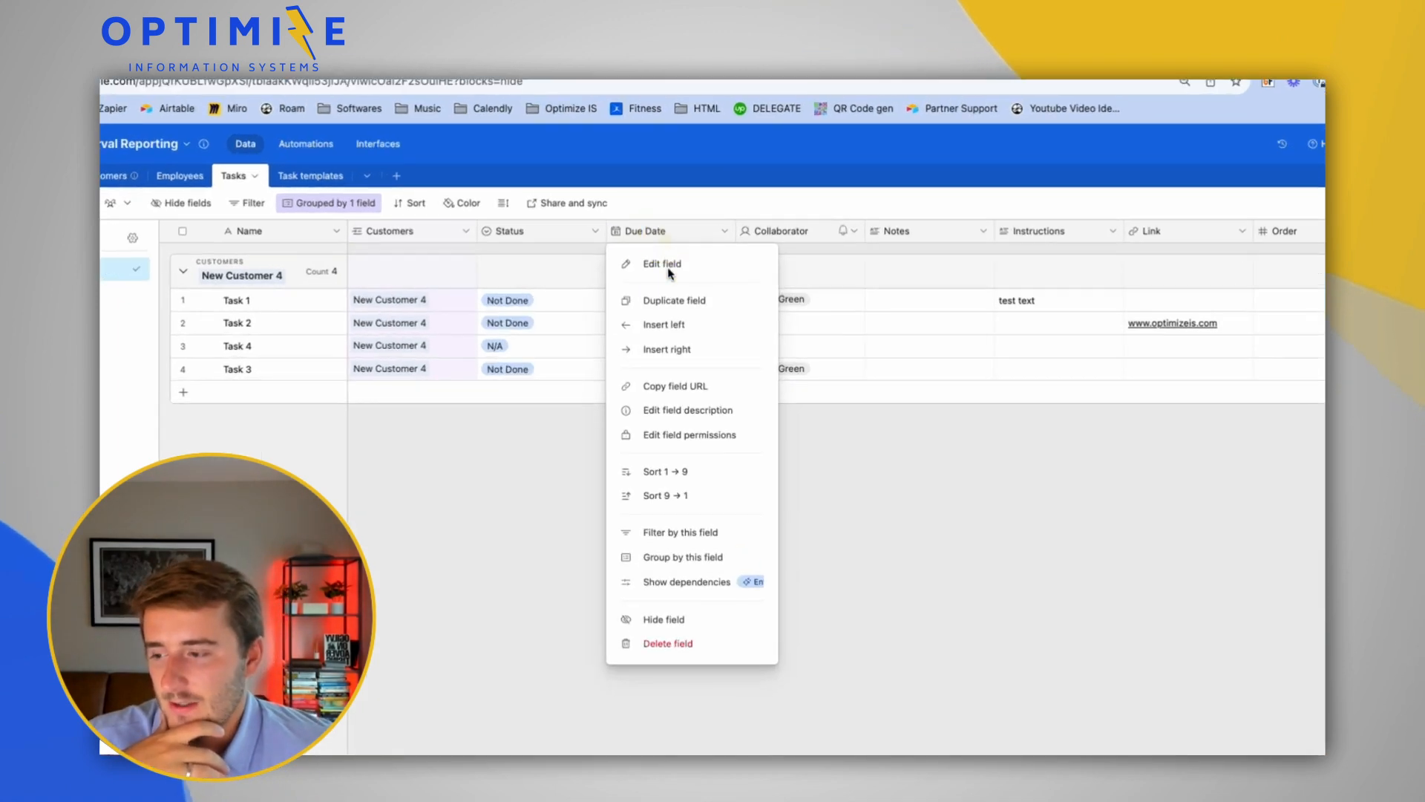
mouse_move(687, 659)
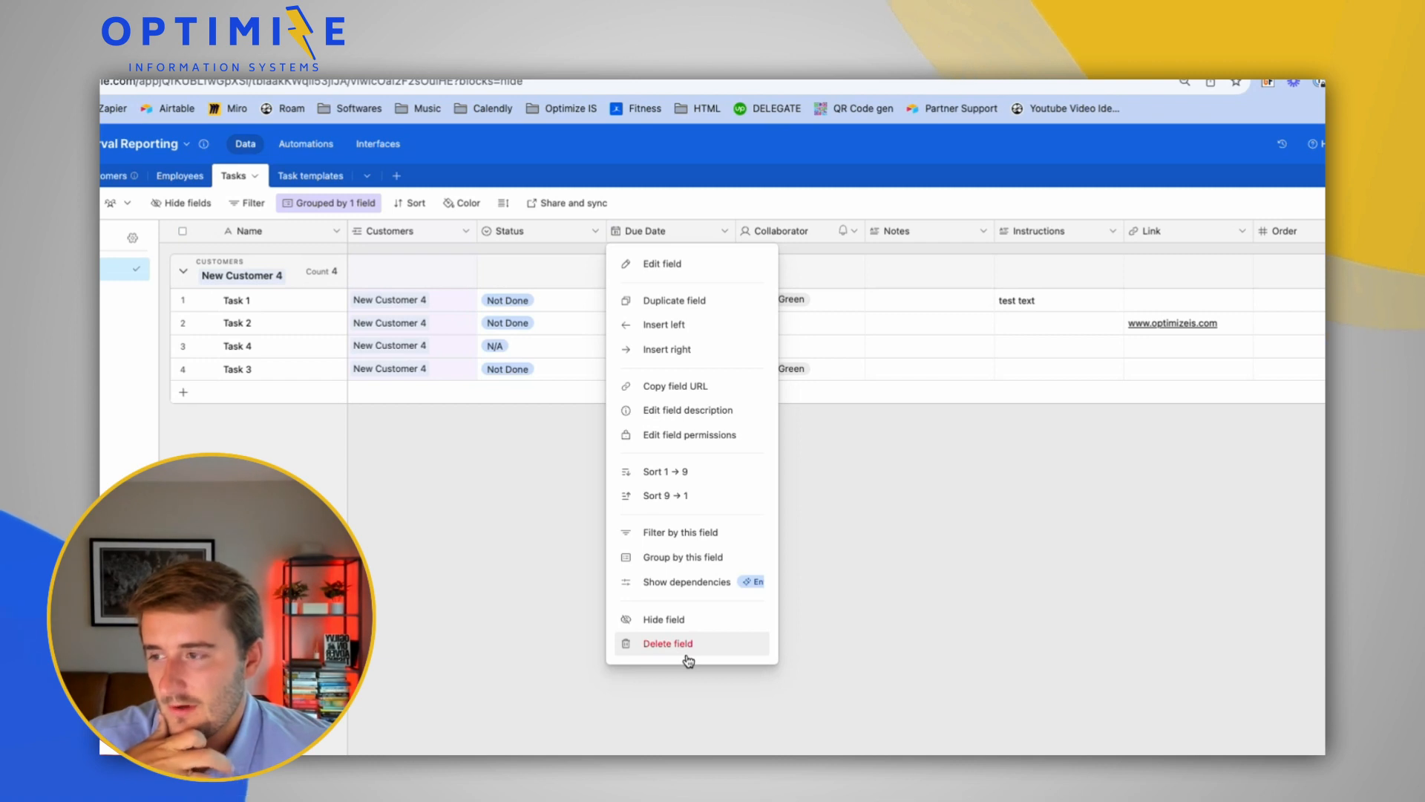
click(686, 660)
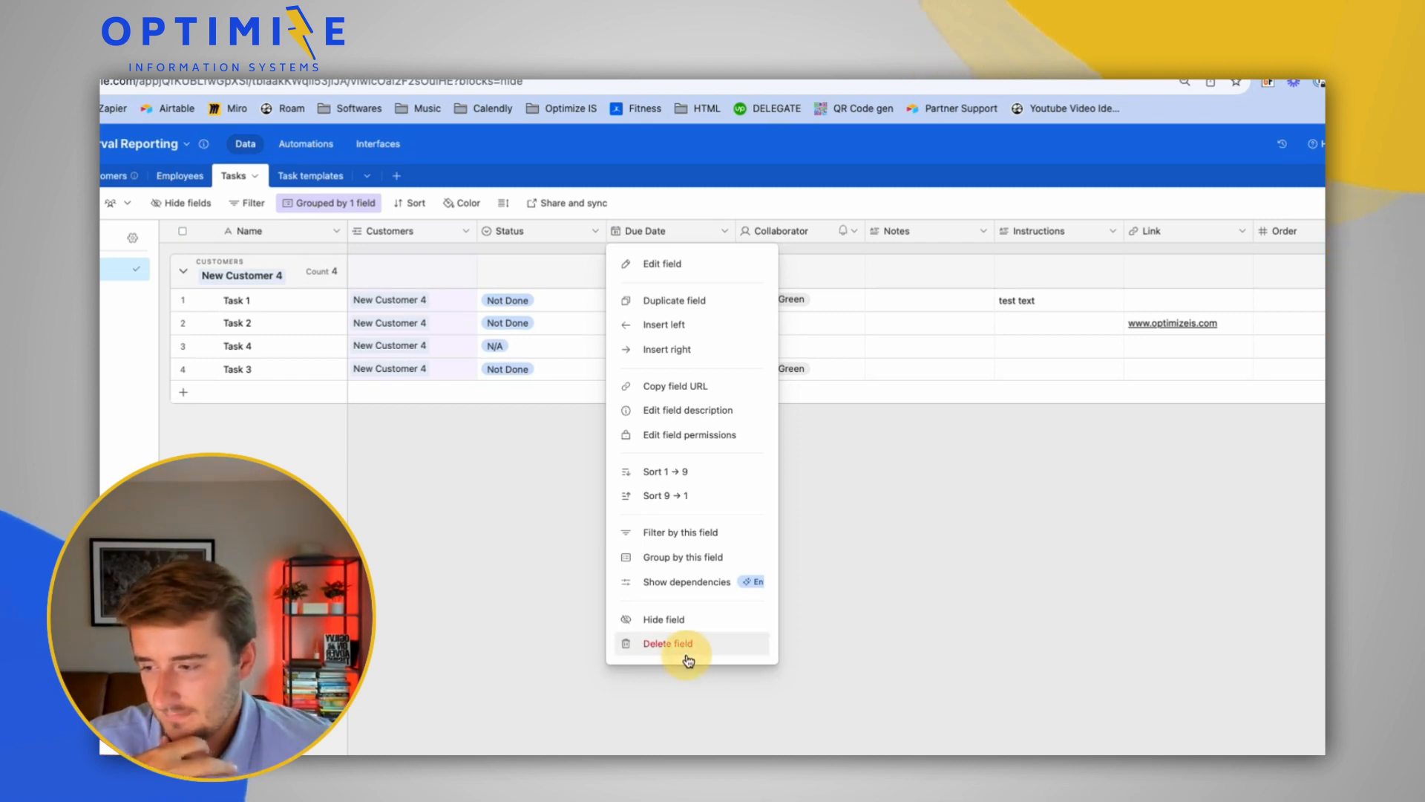
click(668, 643)
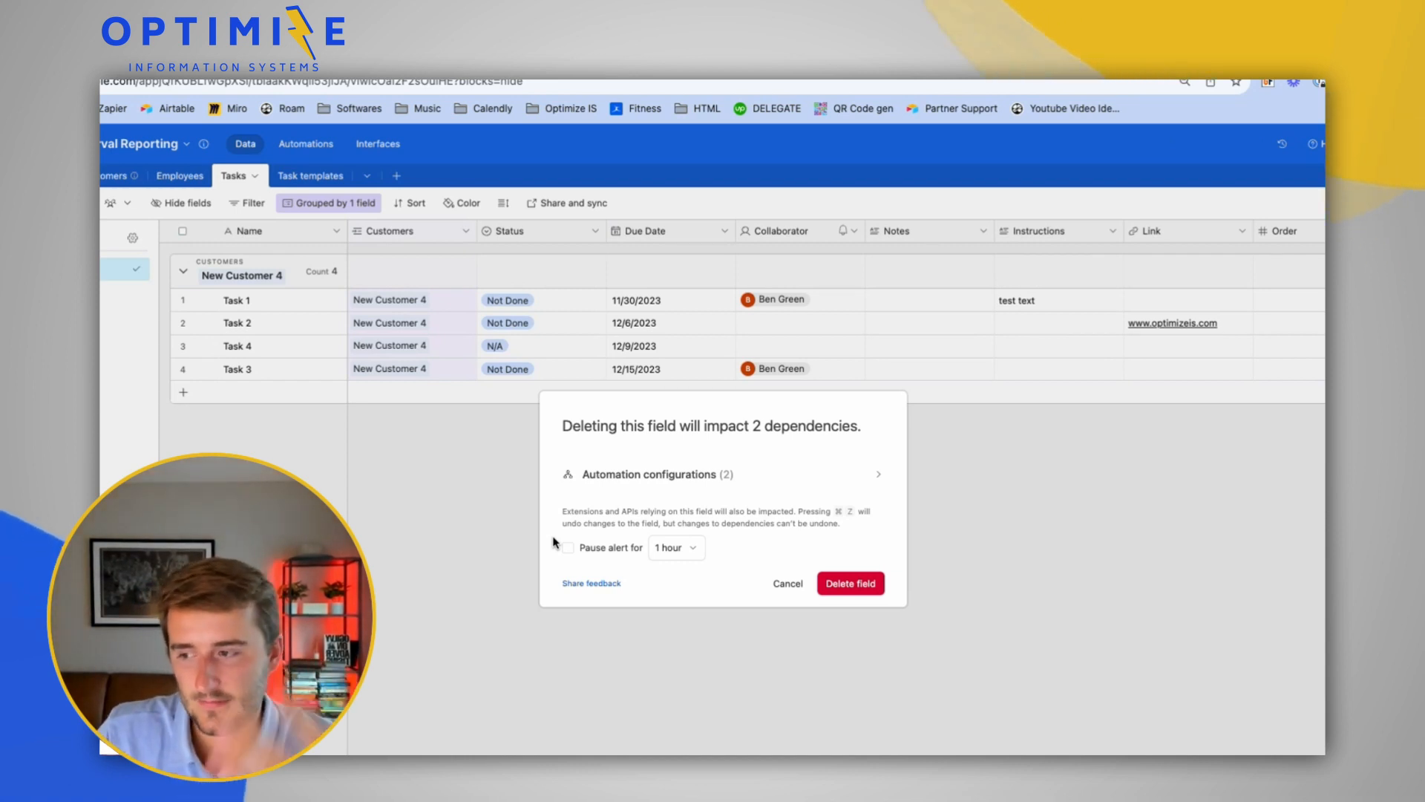
mouse_move(659, 594)
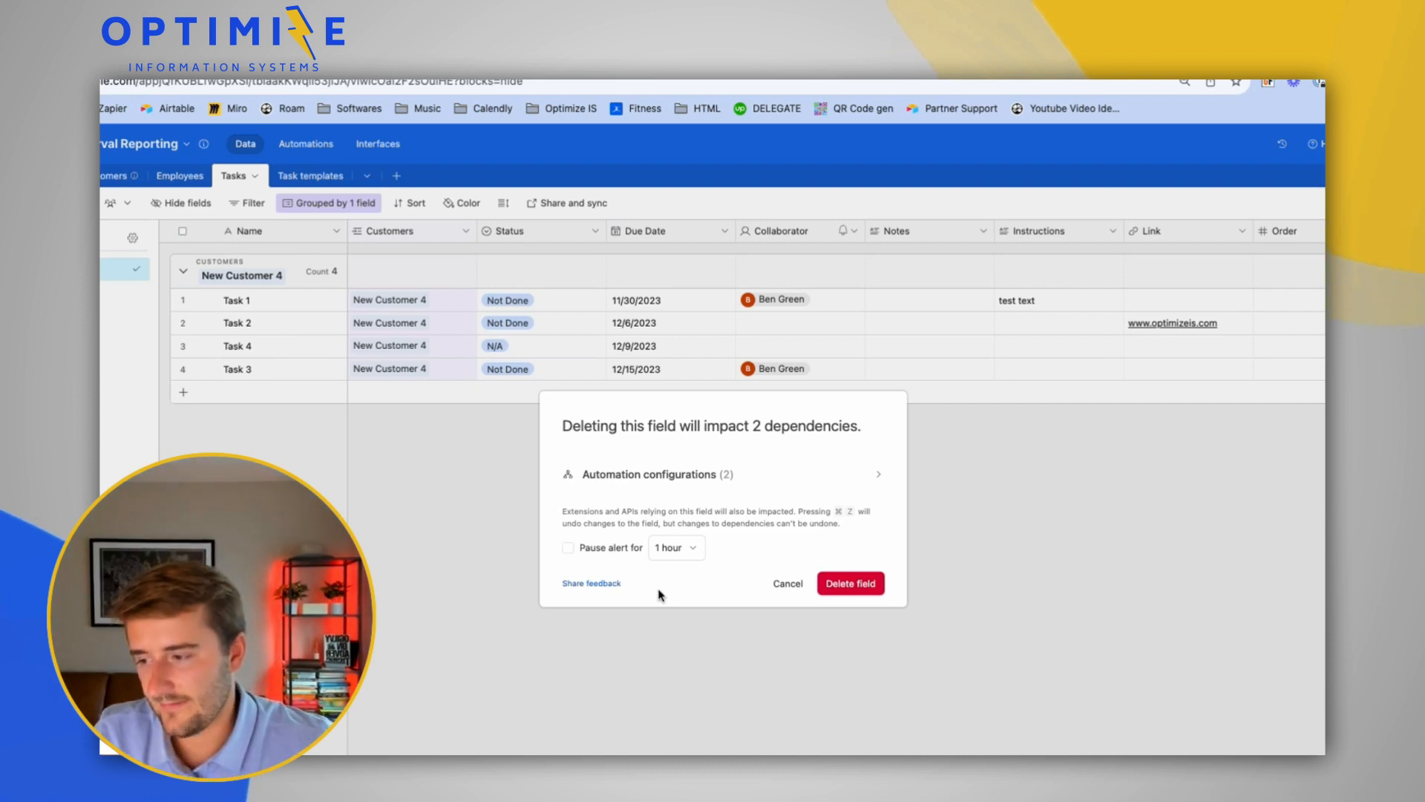
mouse_move(606, 496)
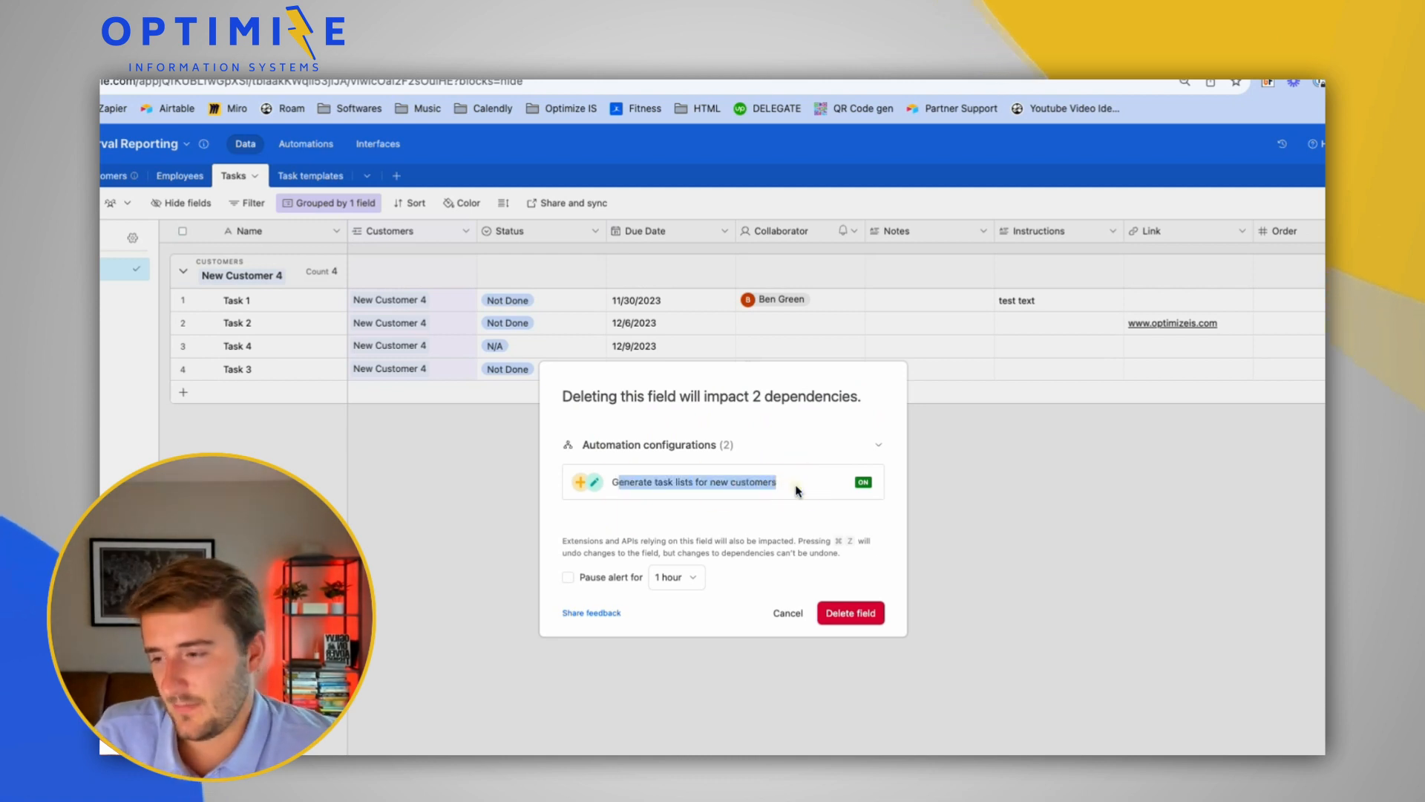
mouse_move(760, 484)
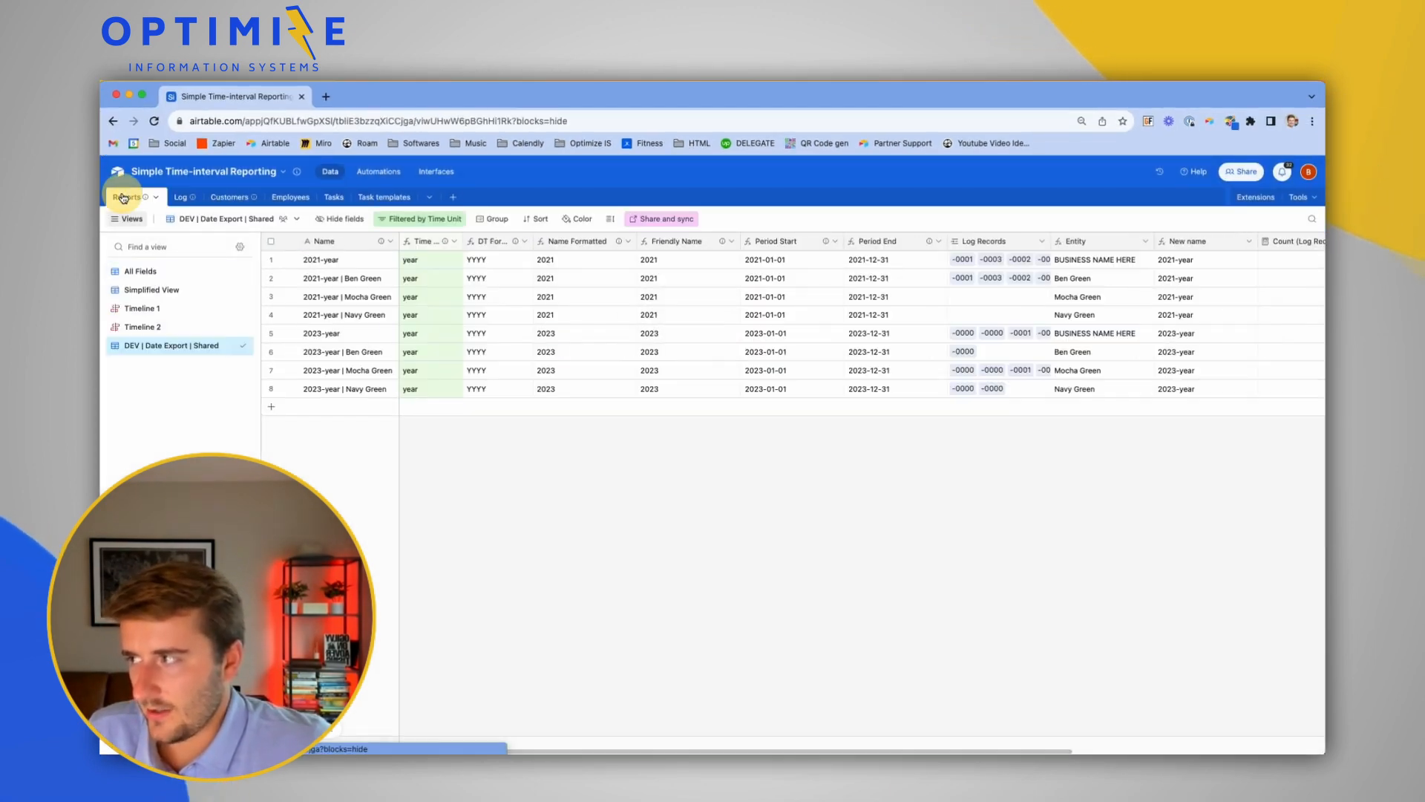
mouse_move(513, 240)
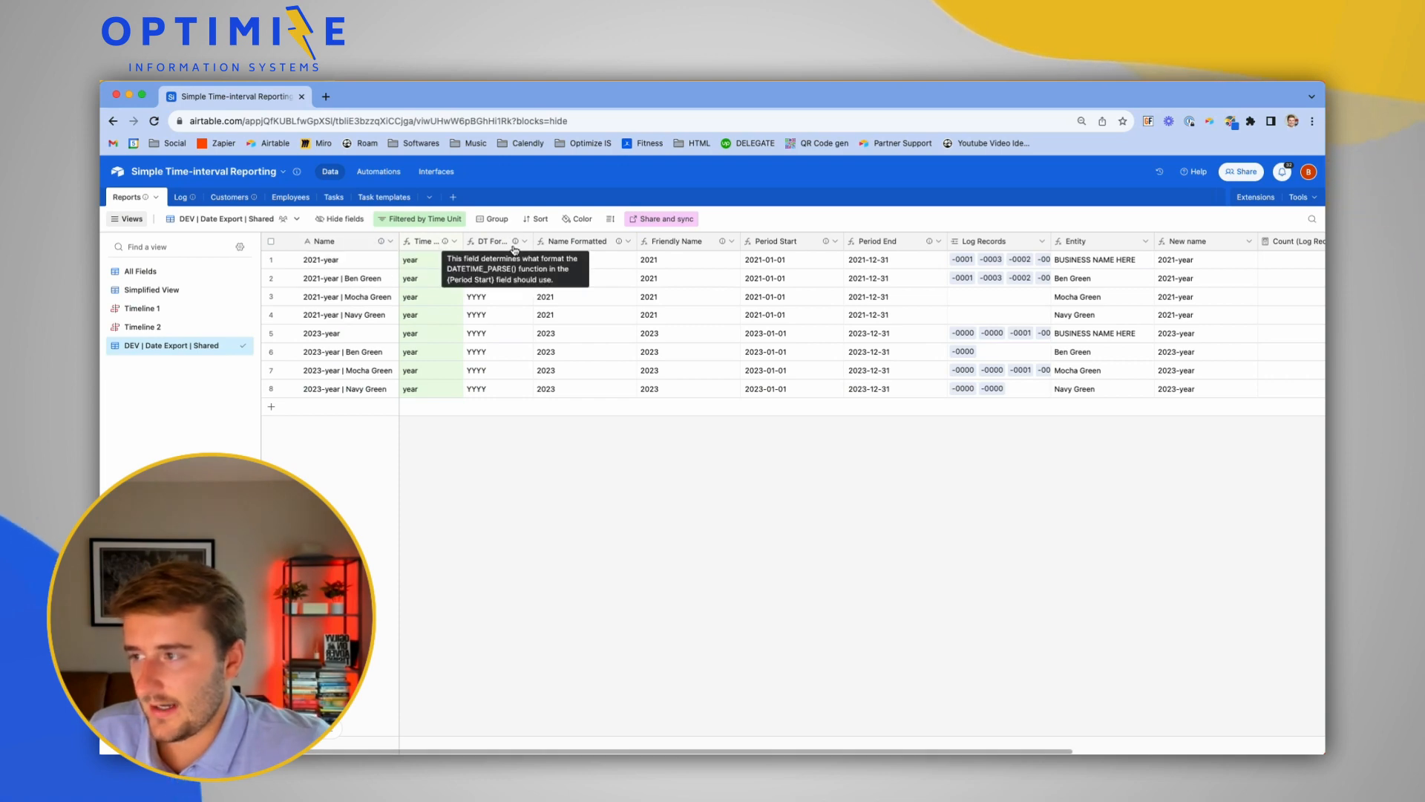
Bring up the Delete field warning for Name Formatted and expand its dependent interface elements.
click(624, 240)
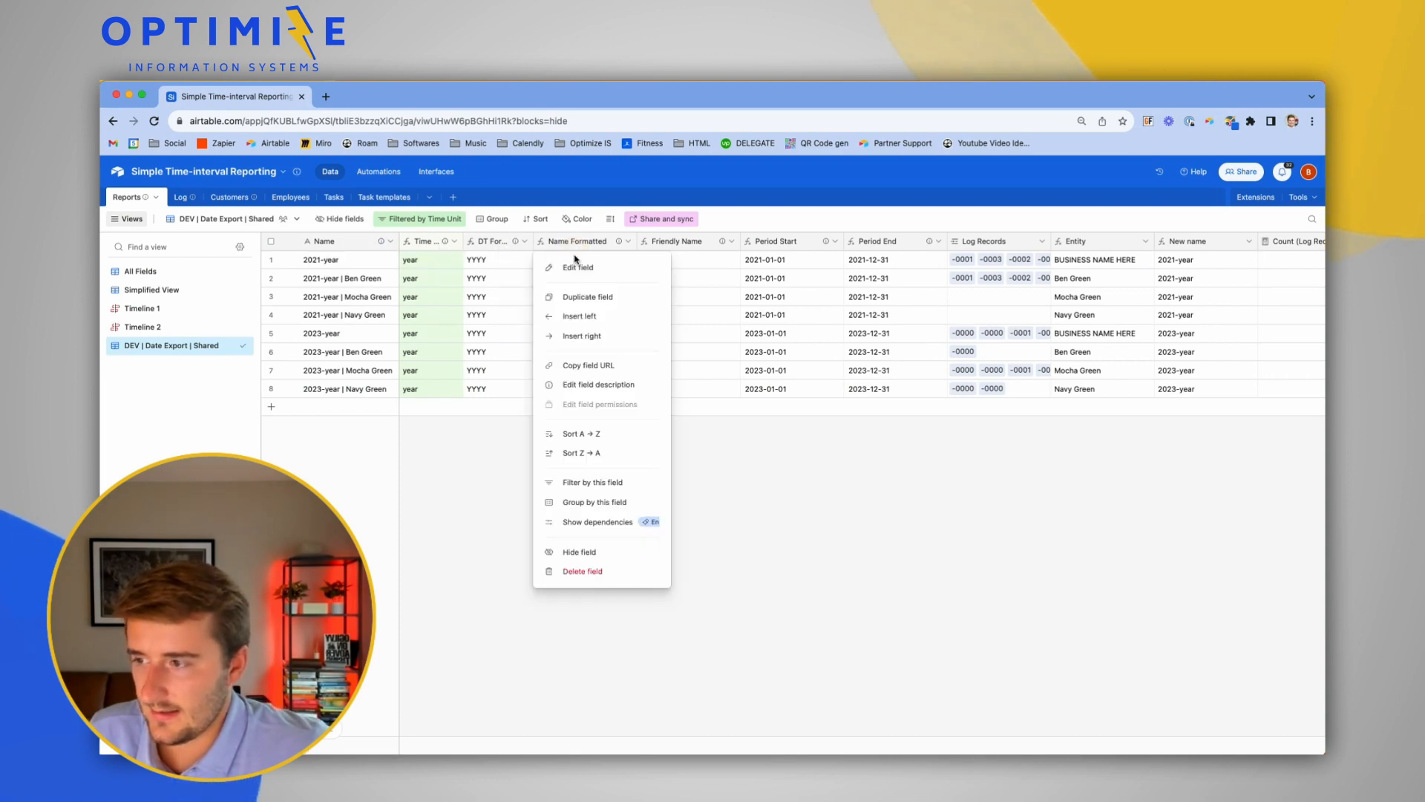
click(582, 570)
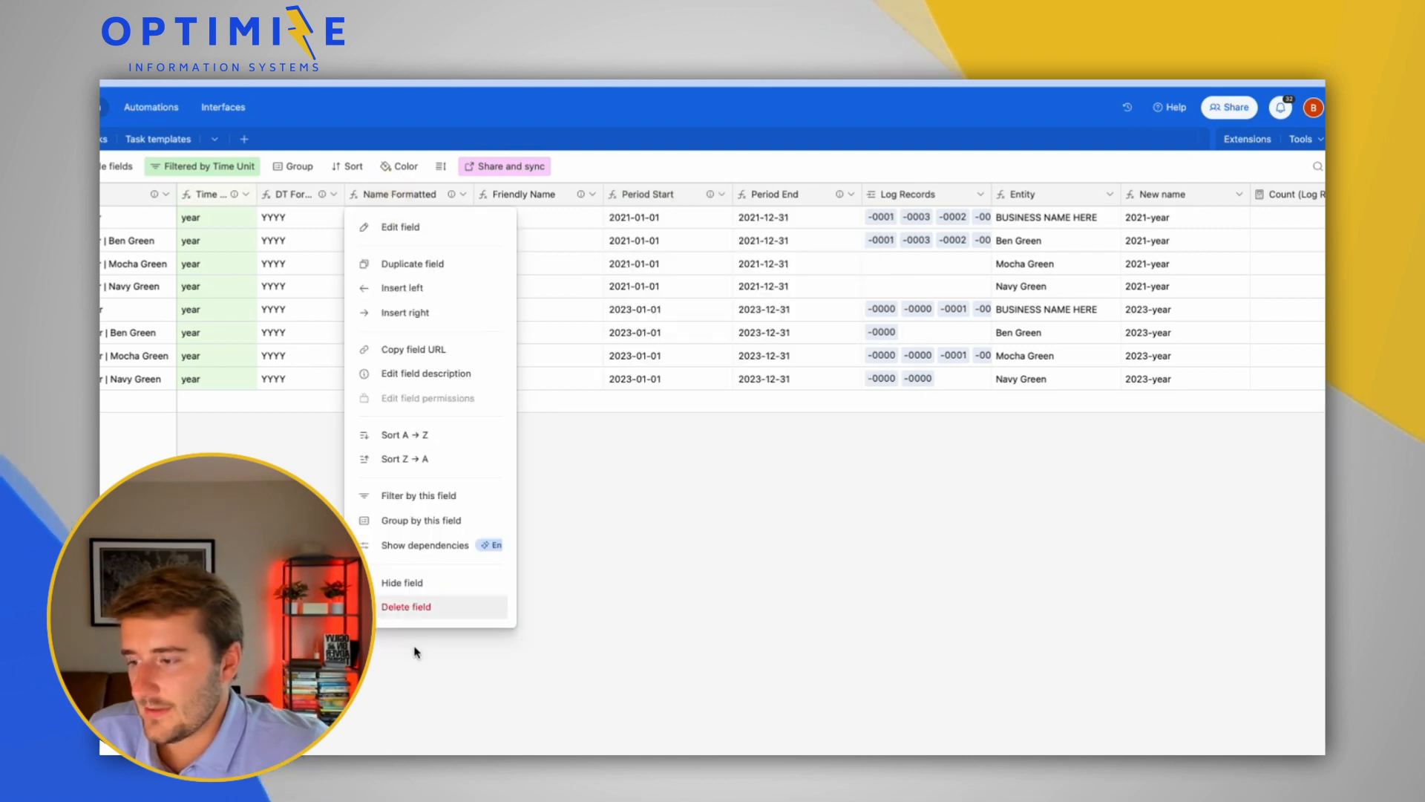
click(405, 605)
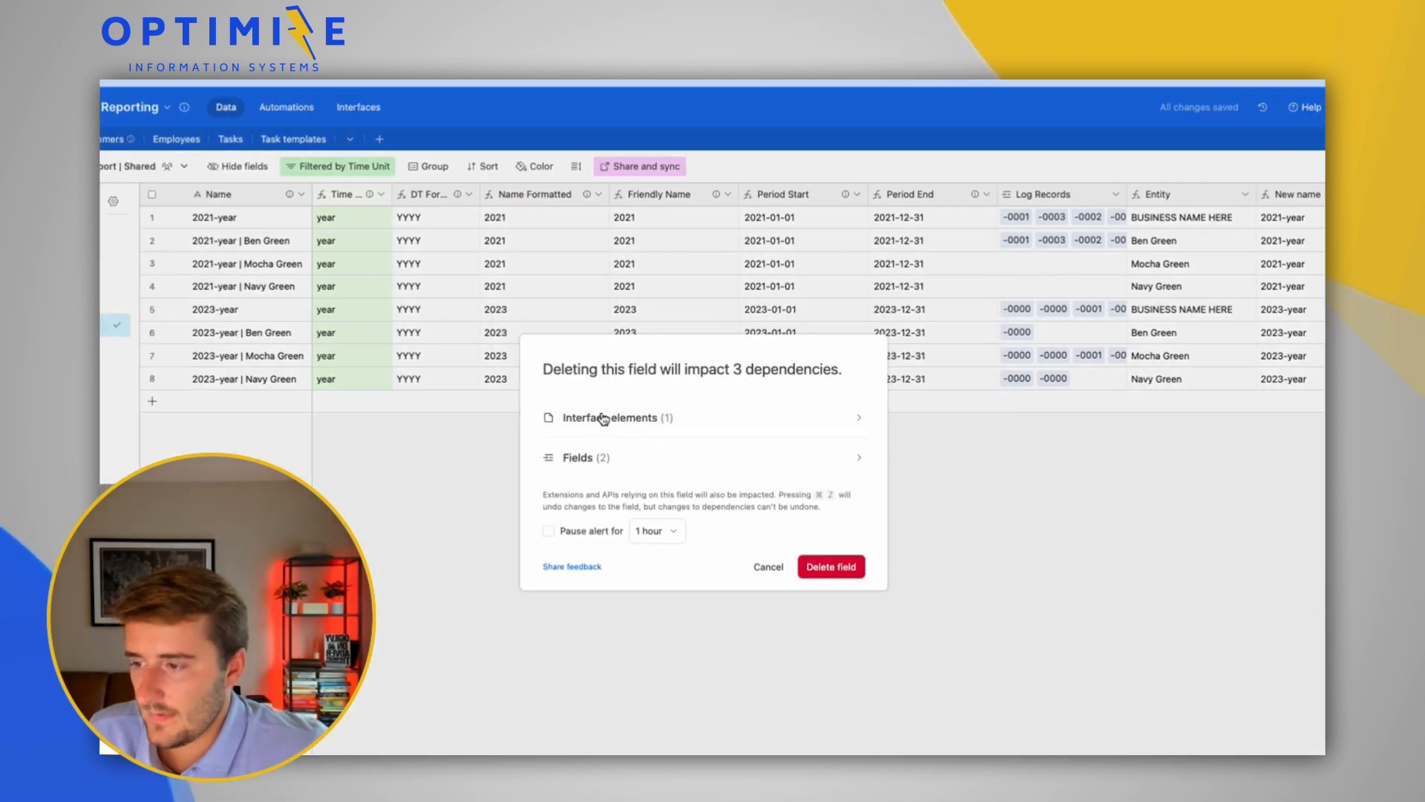
click(609, 419)
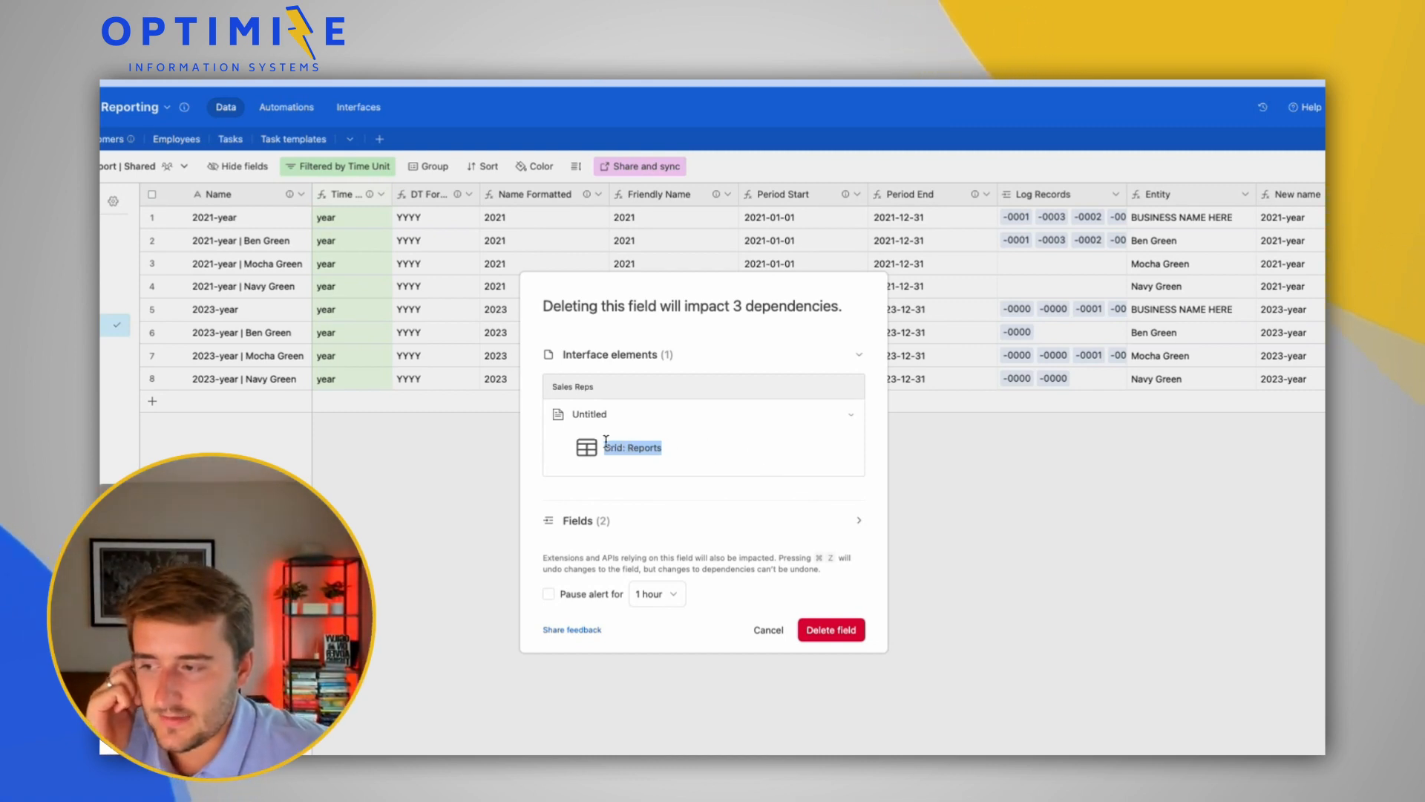
mouse_move(622, 535)
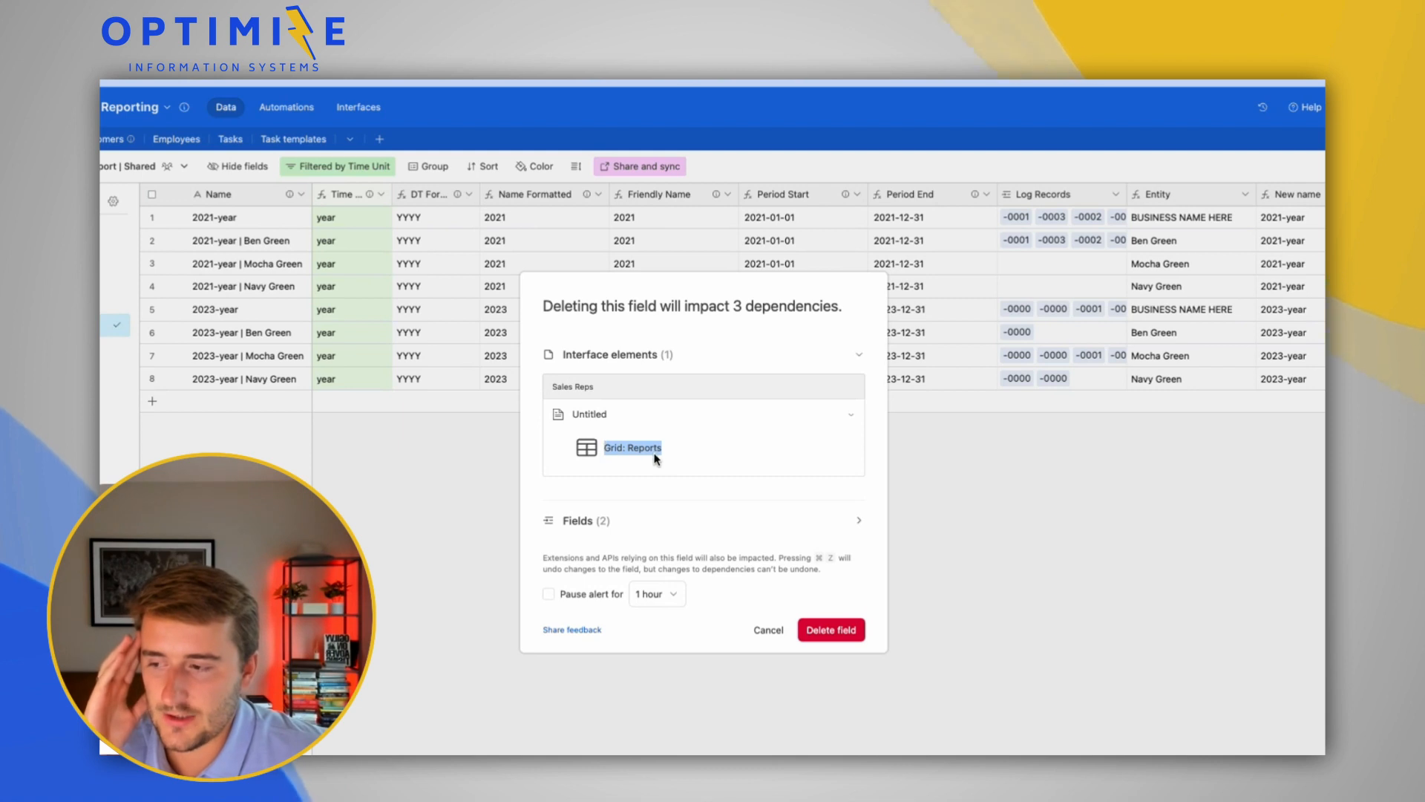
mouse_move(438, 355)
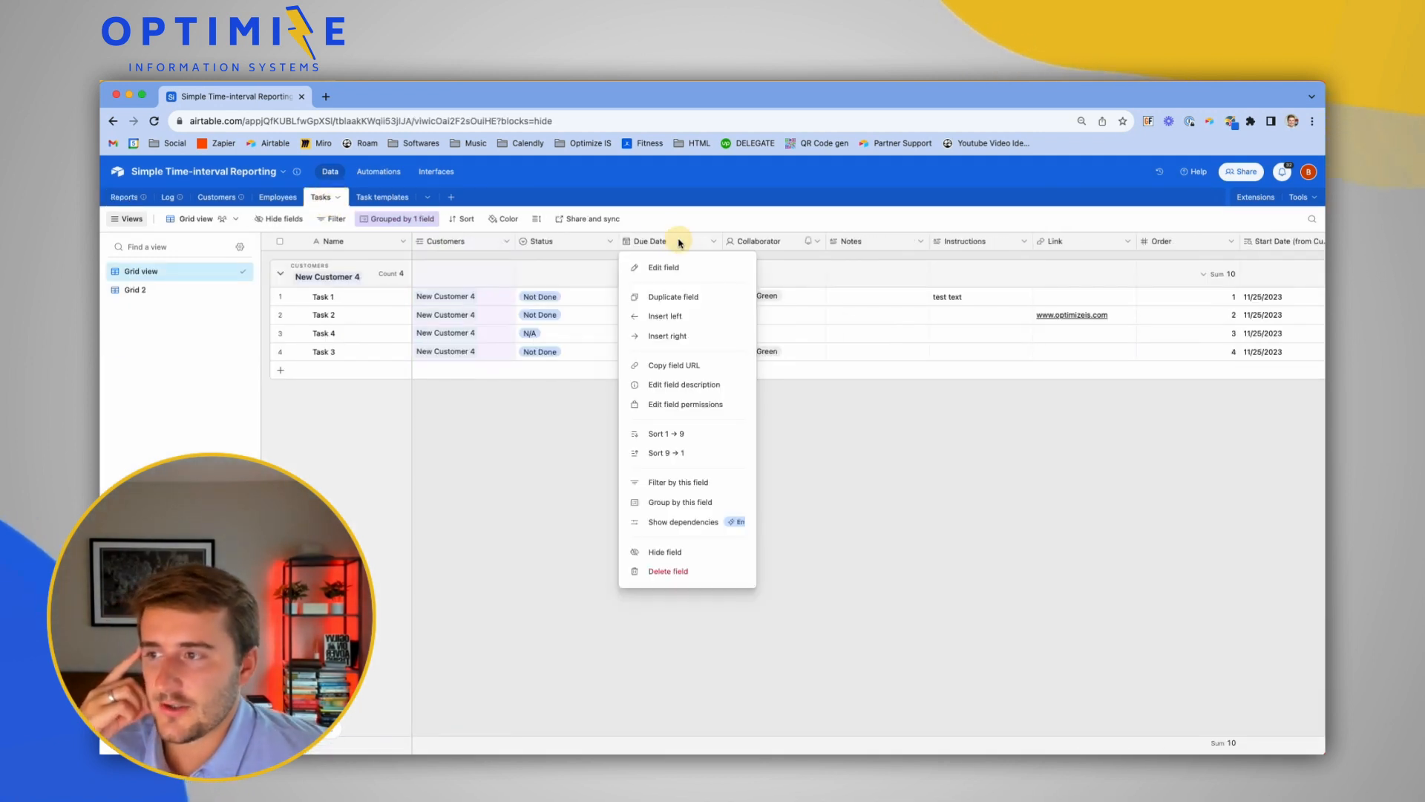
Cancel the Due Date delete warning and open the Generate task lists automation.
click(668, 570)
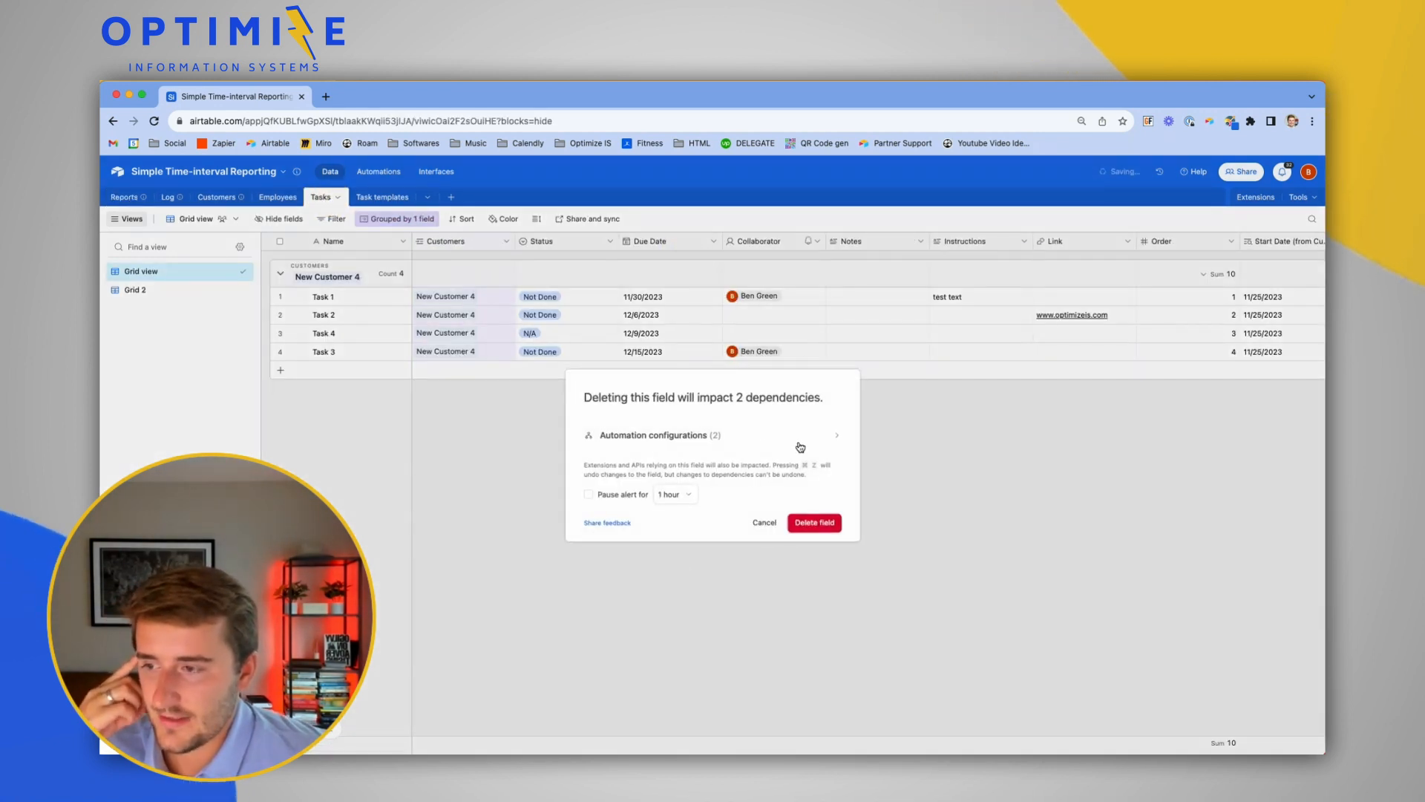
click(838, 435)
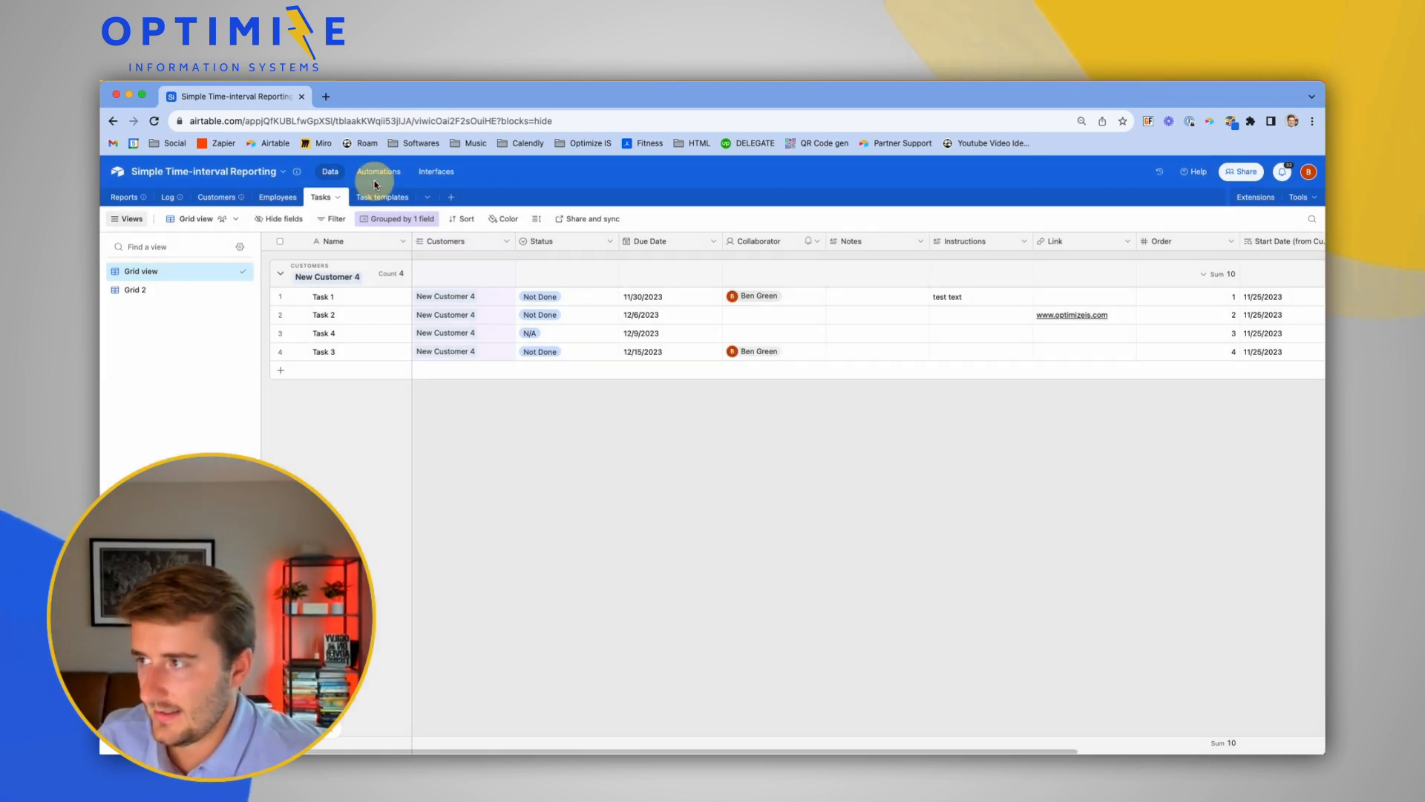
click(378, 172)
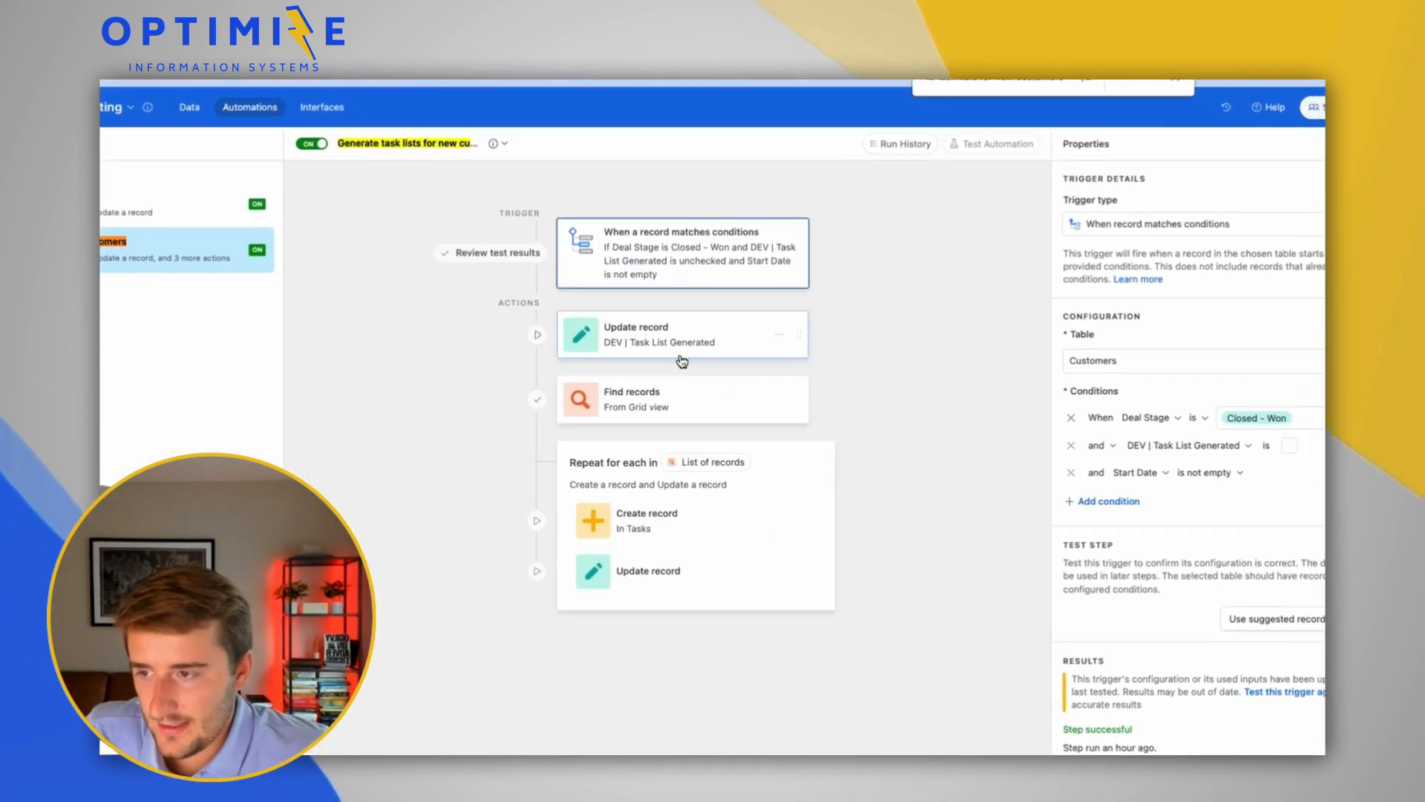
click(682, 334)
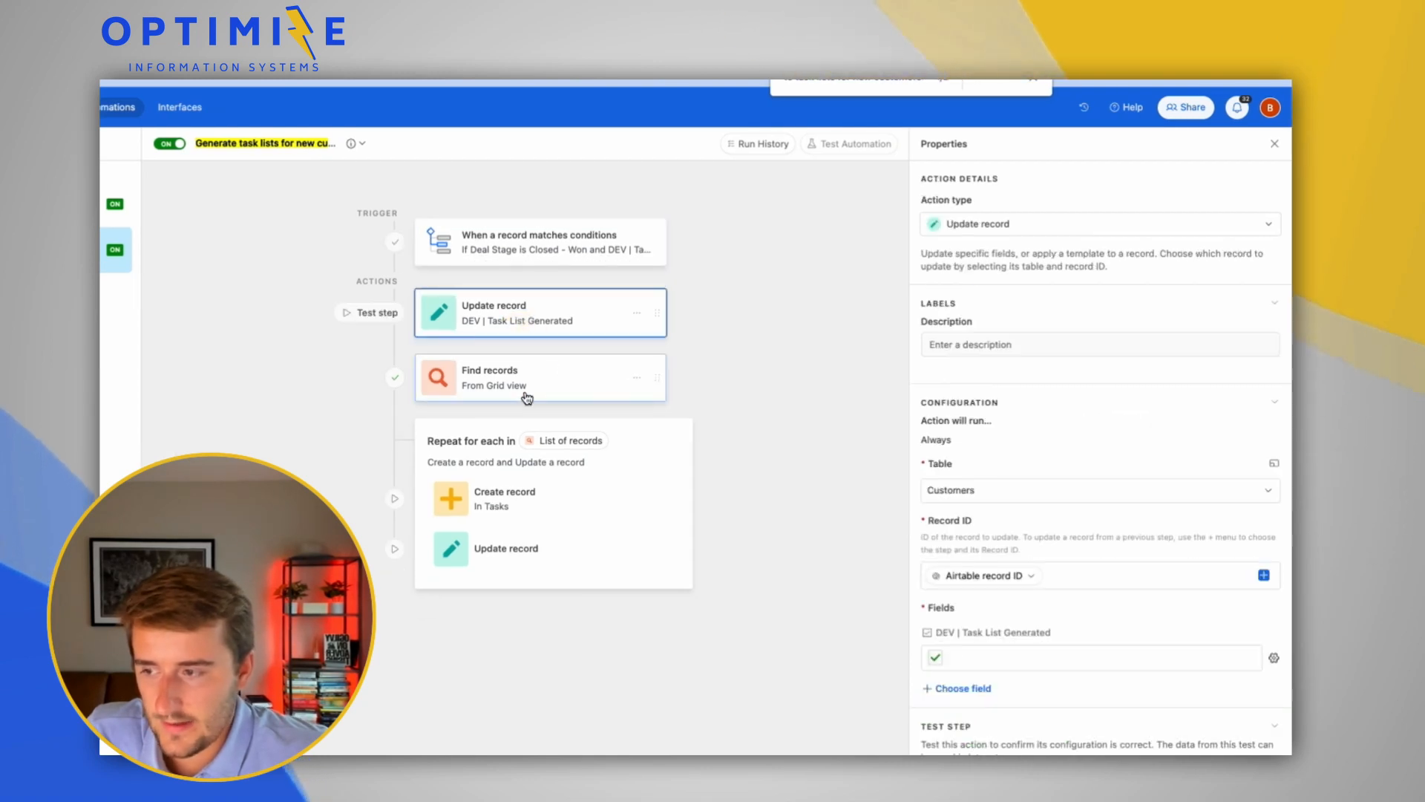
Review the Create record and Update record steps using Due Date, then return to the Data tables.
click(505, 498)
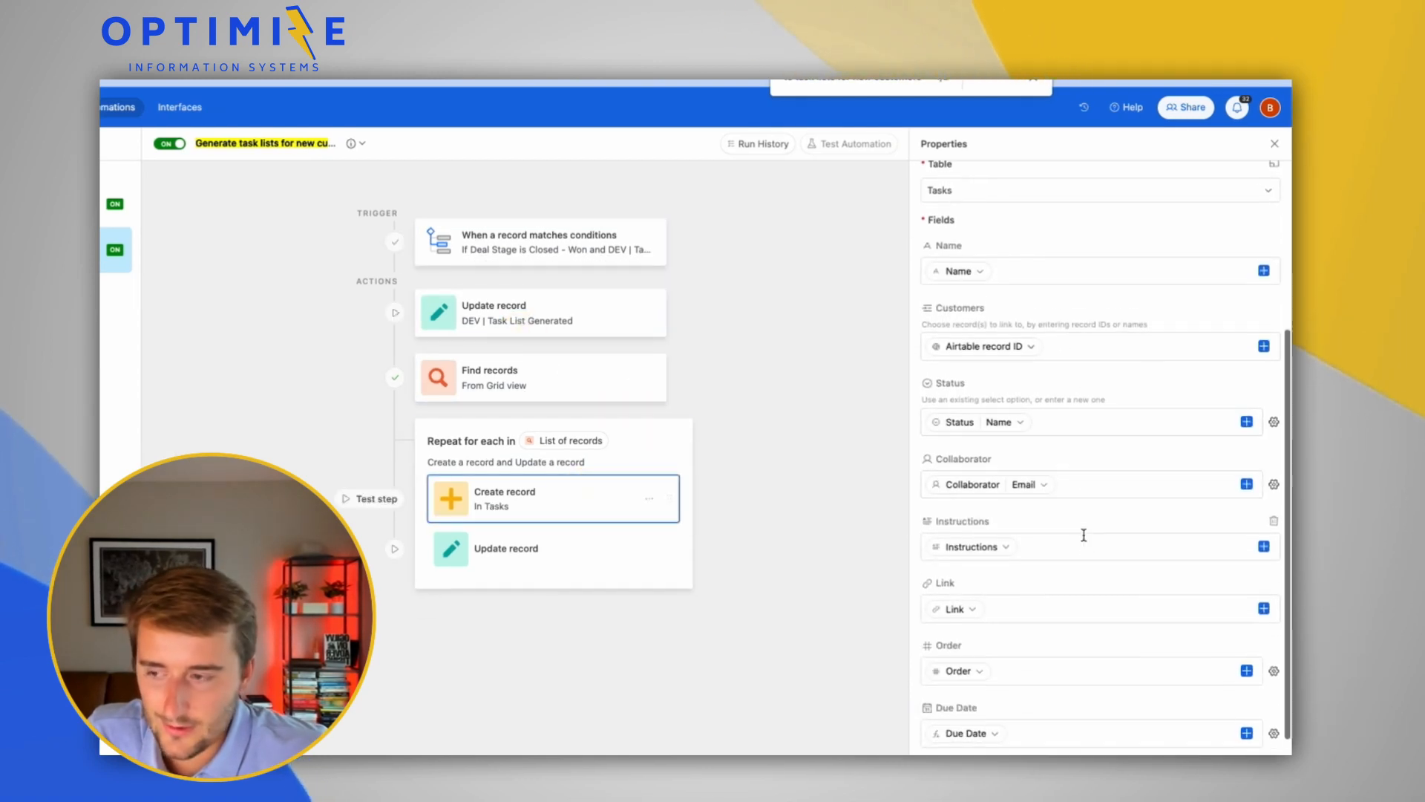
scroll(down, 3)
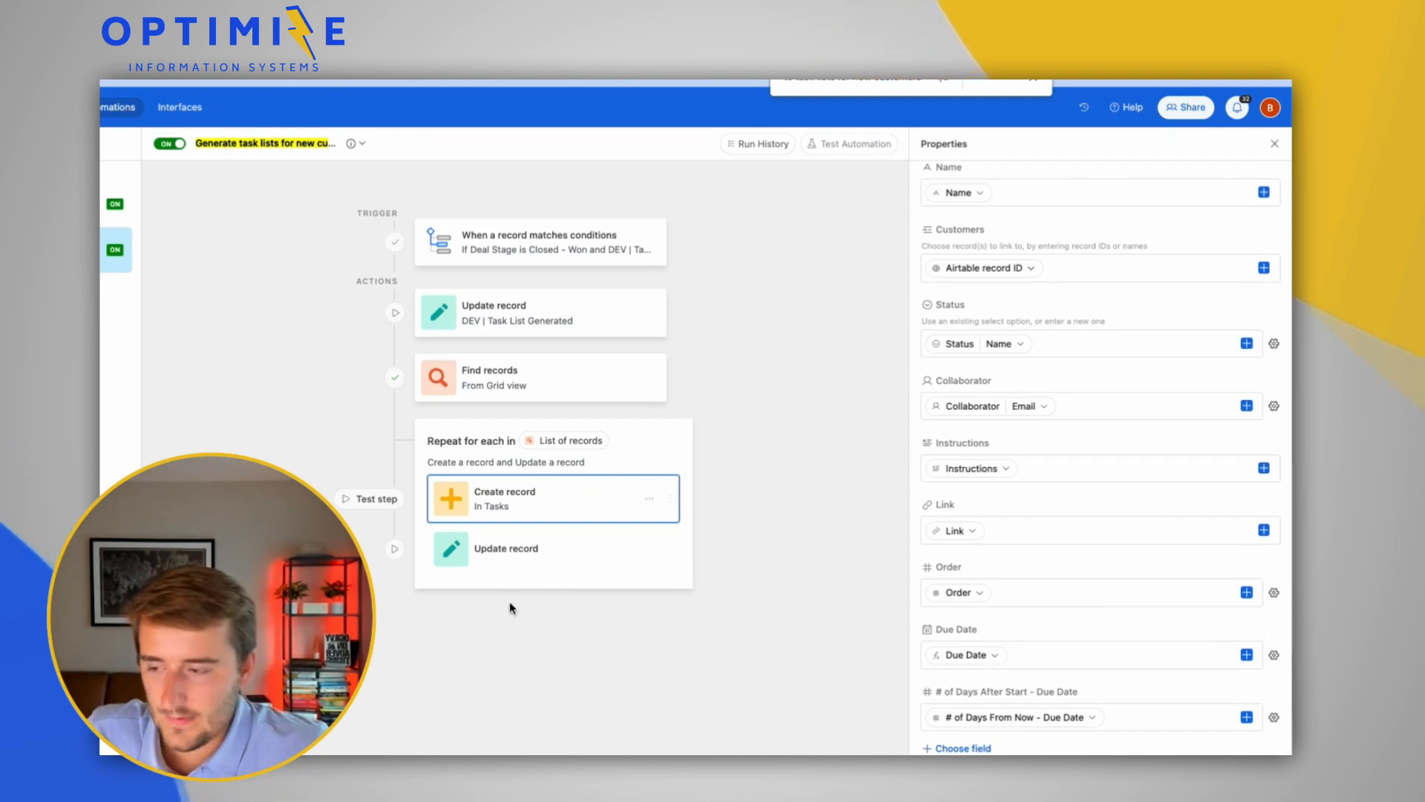
click(507, 550)
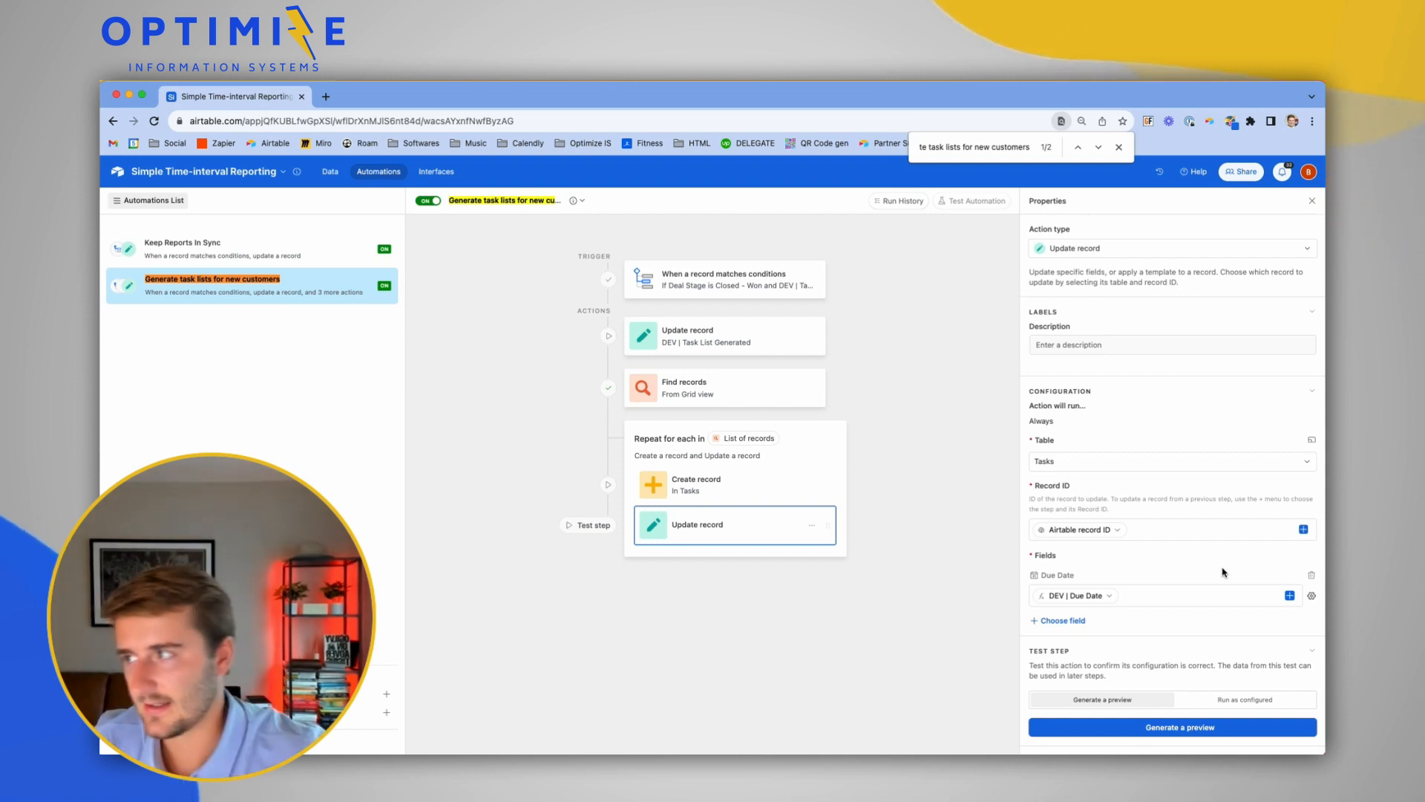
click(329, 172)
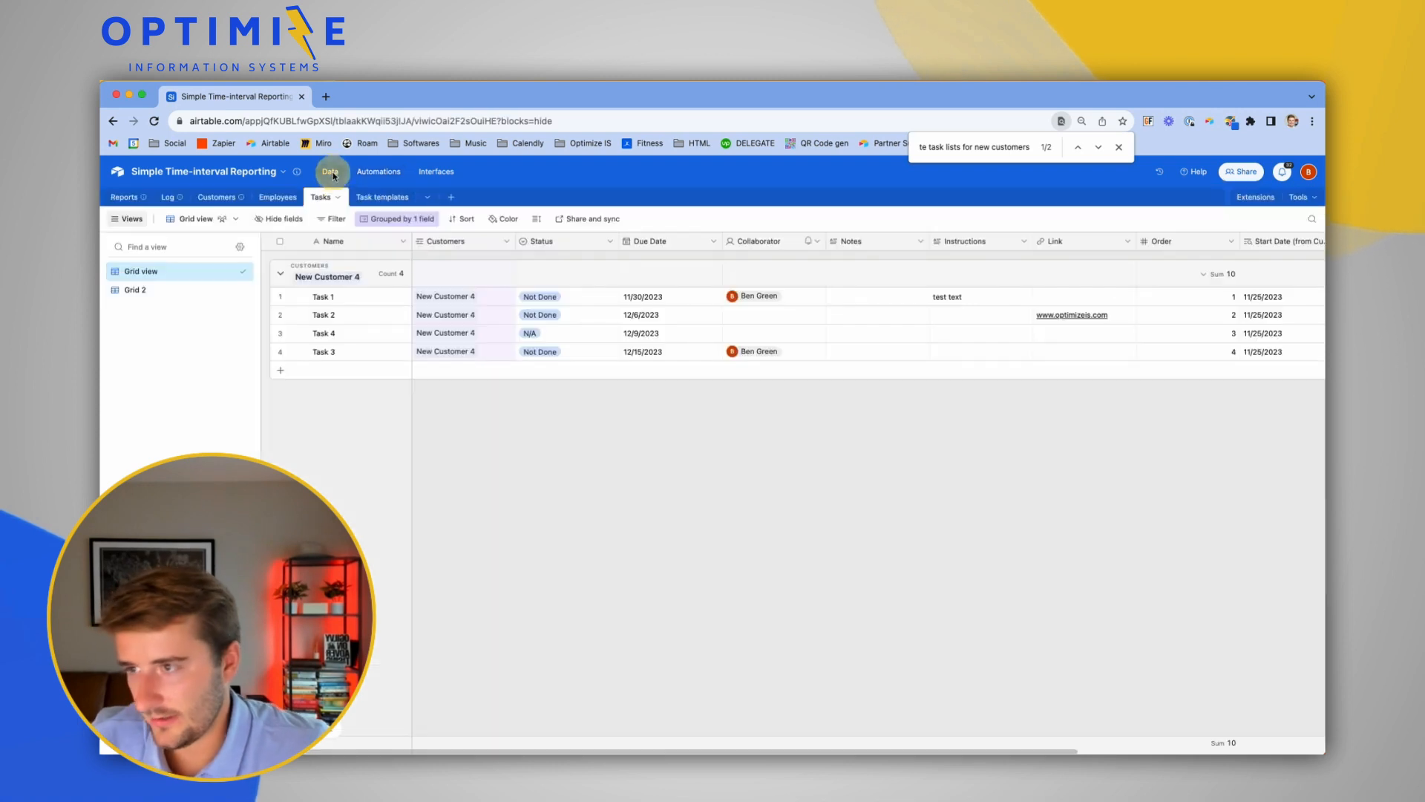
In Reports, check the delete dependencies of New name and Name Formatted, expanding the dependent fields.
click(712, 241)
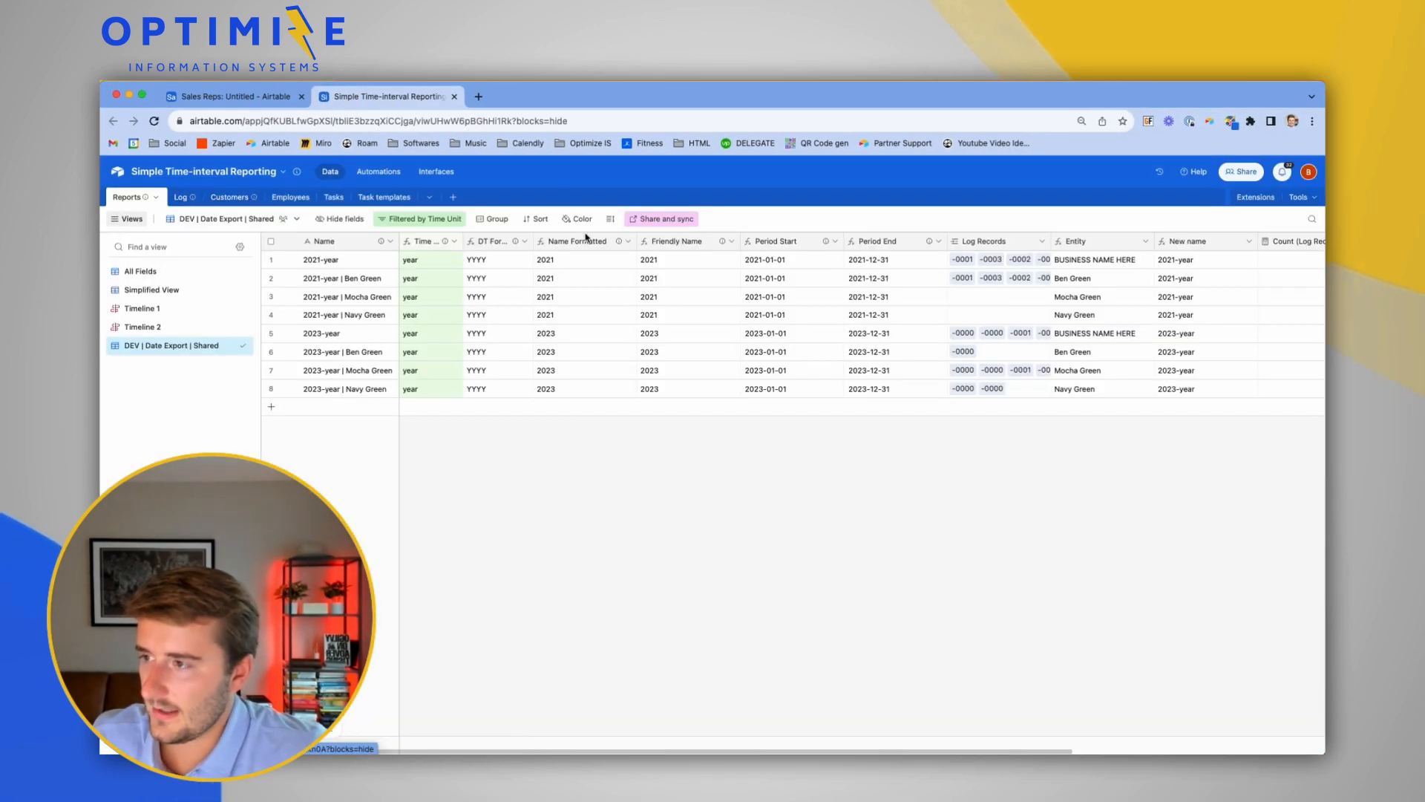
mouse_move(680, 314)
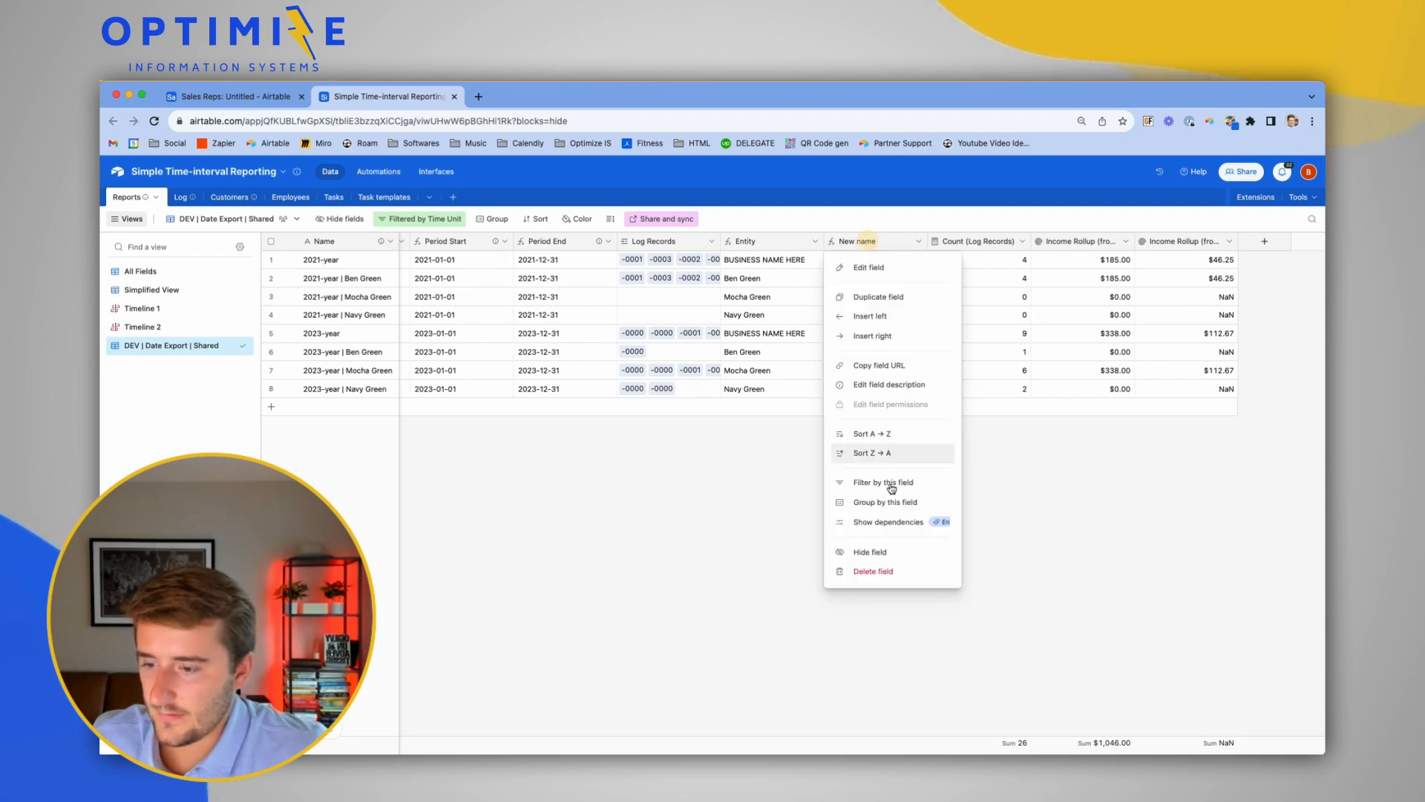
click(873, 570)
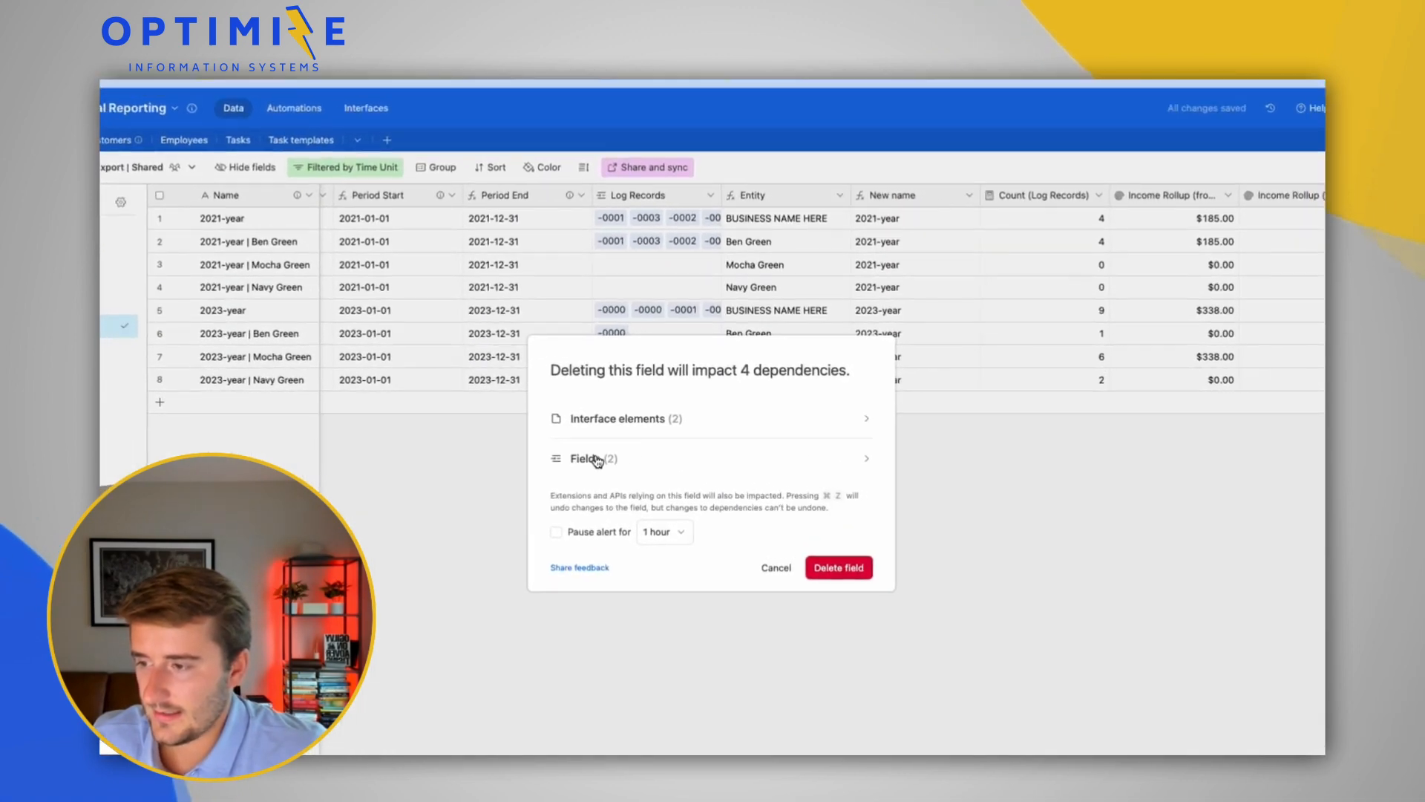
click(617, 418)
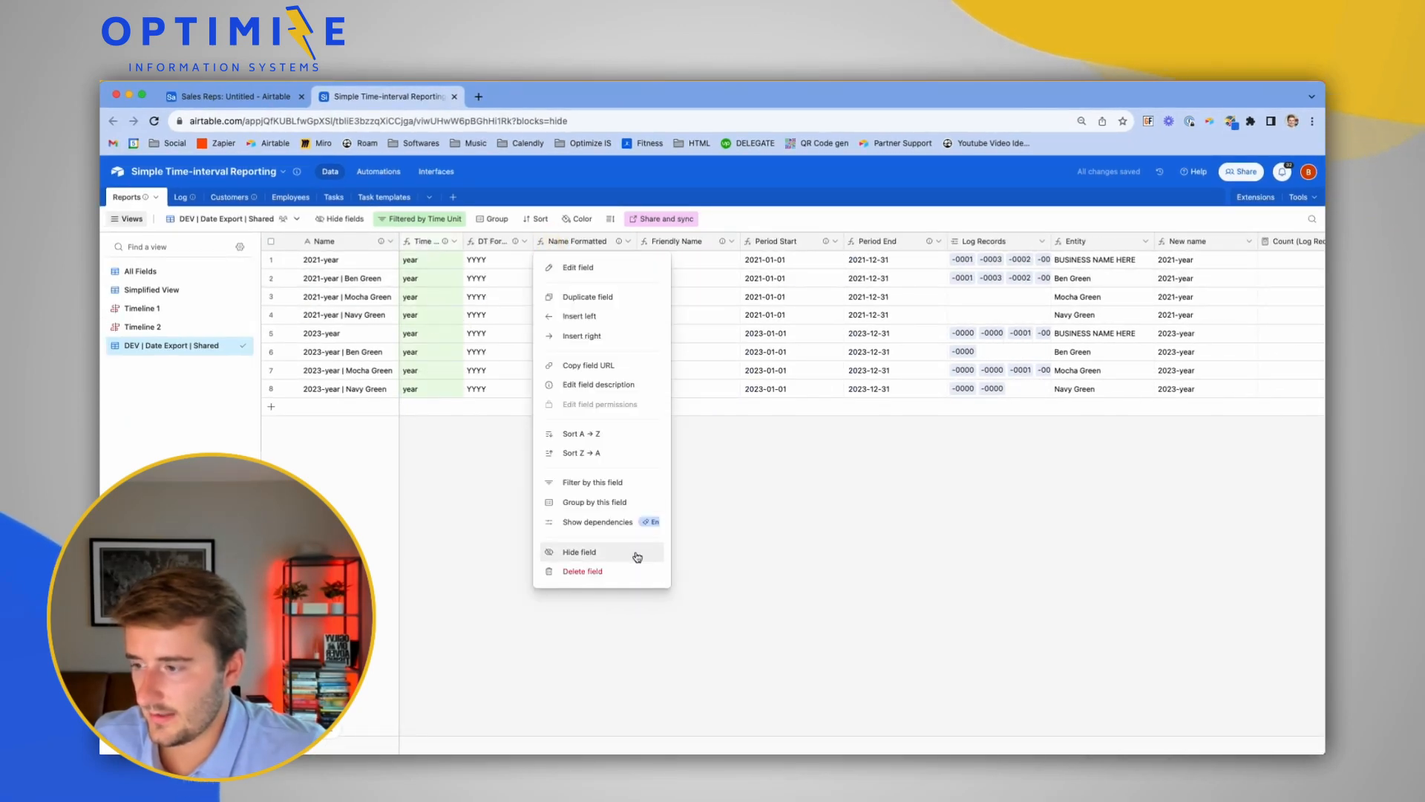
click(582, 570)
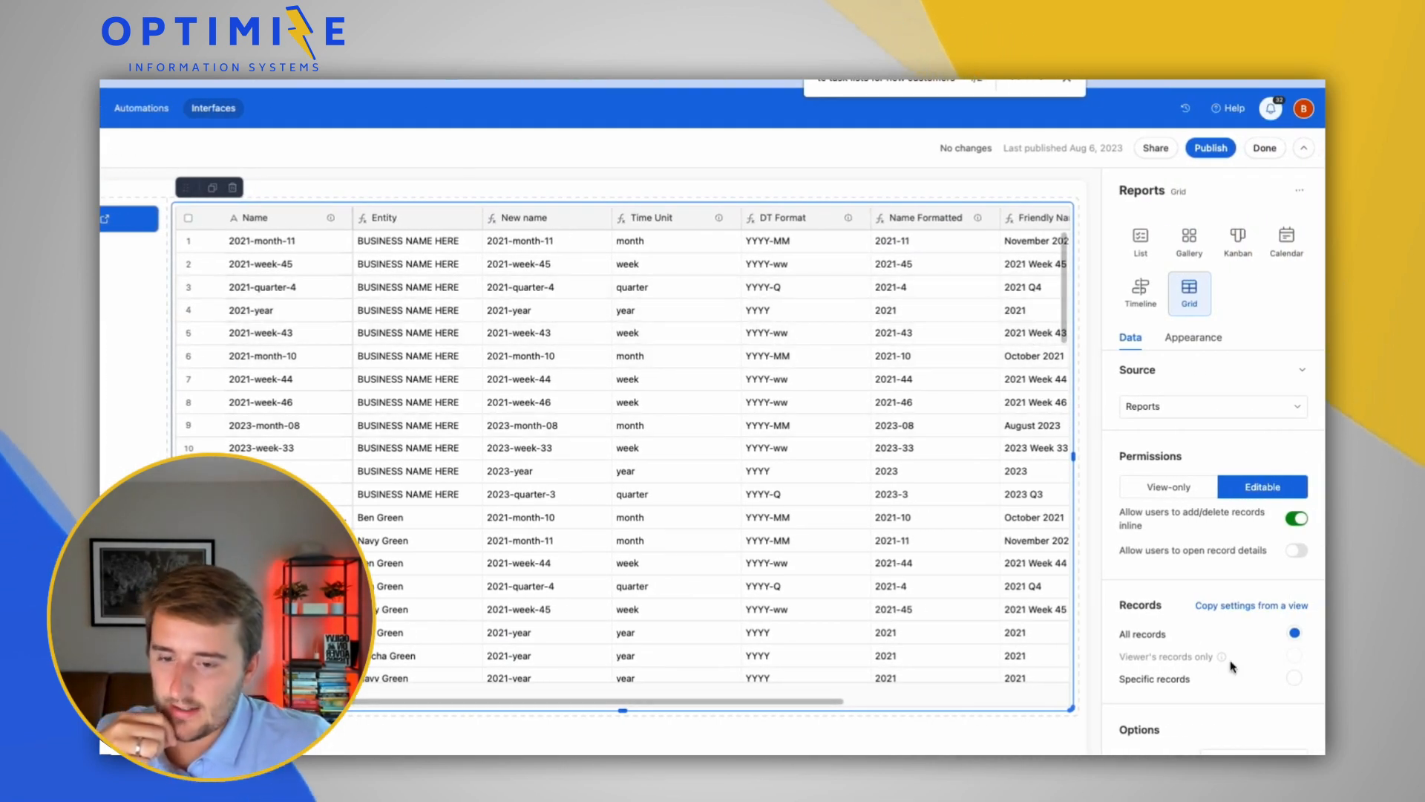
Open the Untitled Sales Reps interface from the warning and publish changes to both Owner and Sales Reps.
scroll(down, 3)
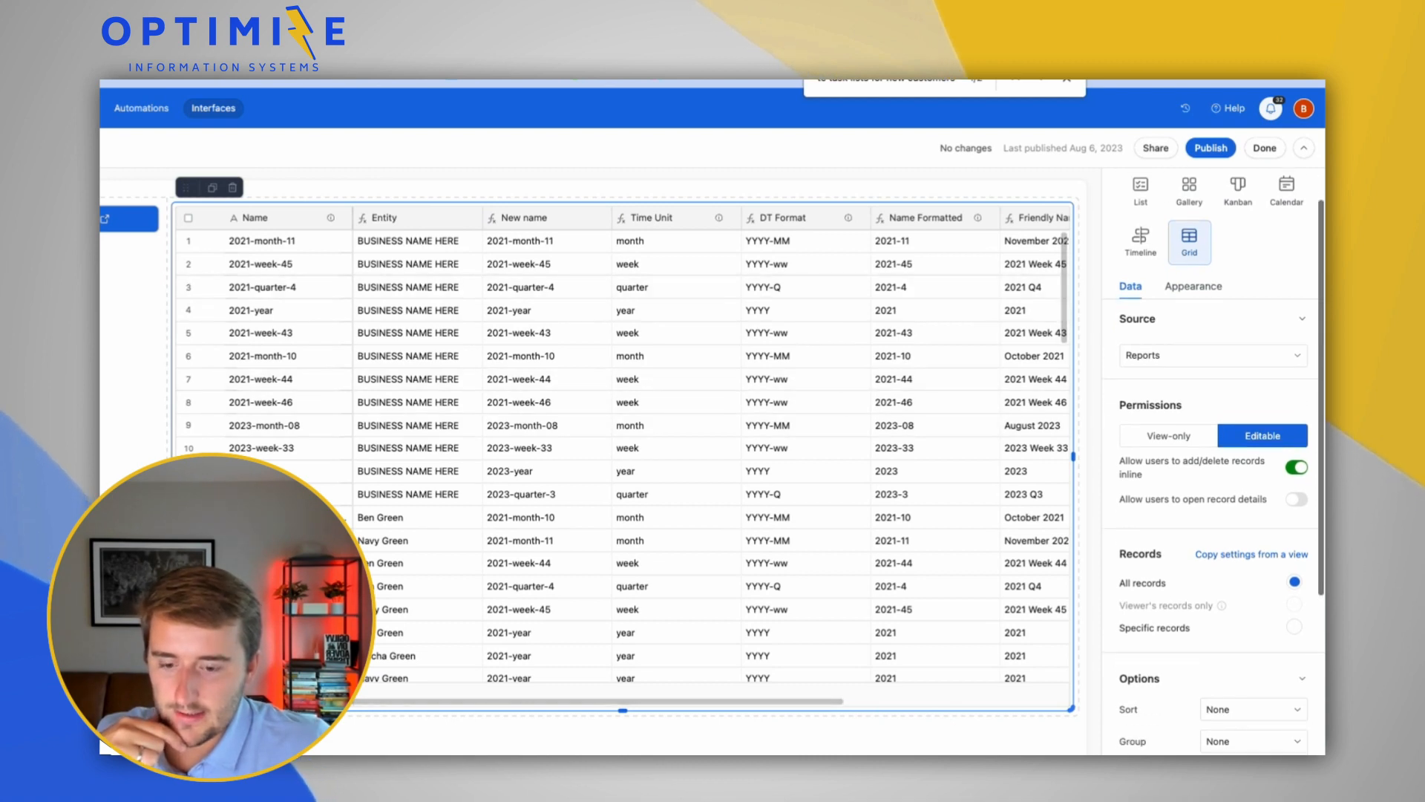
scroll(down, 3)
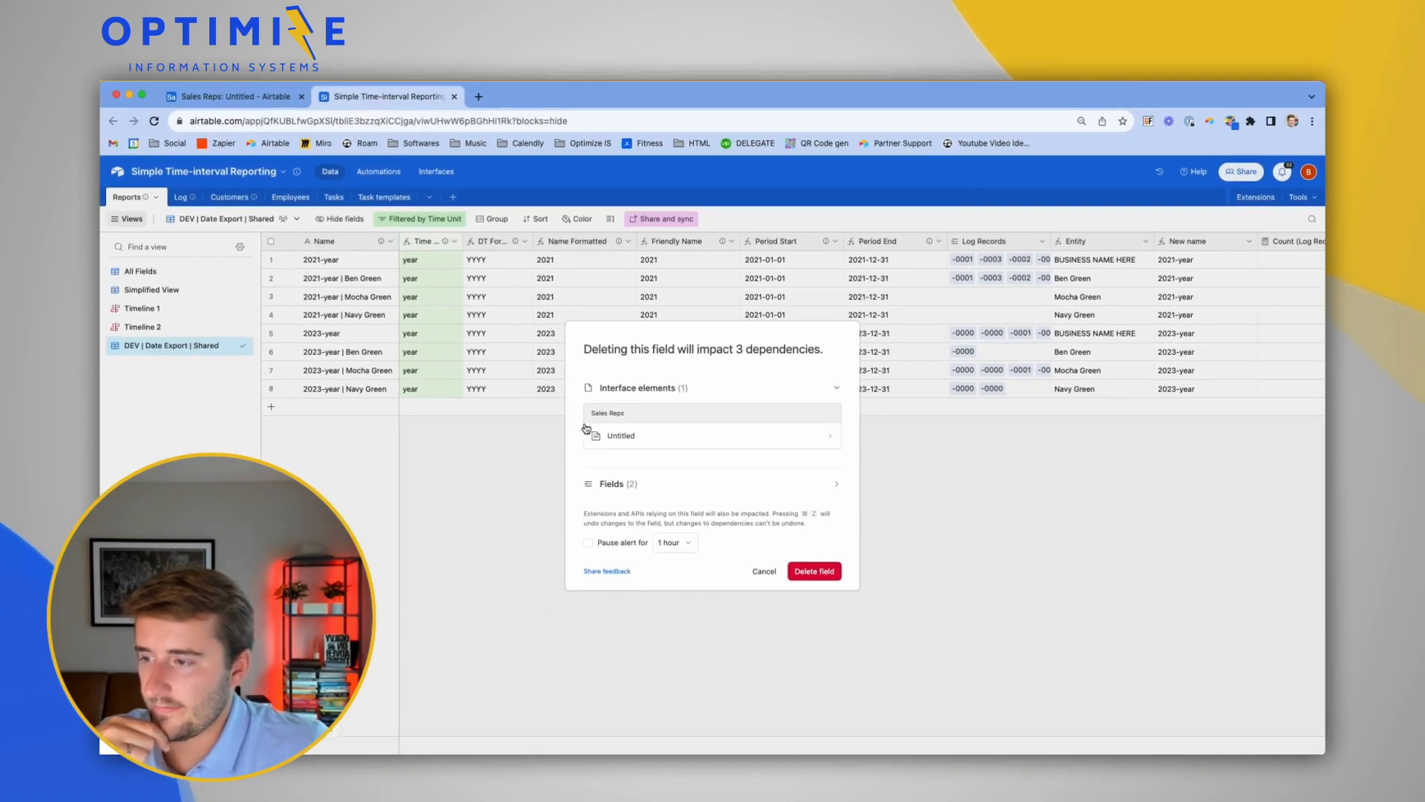
click(814, 570)
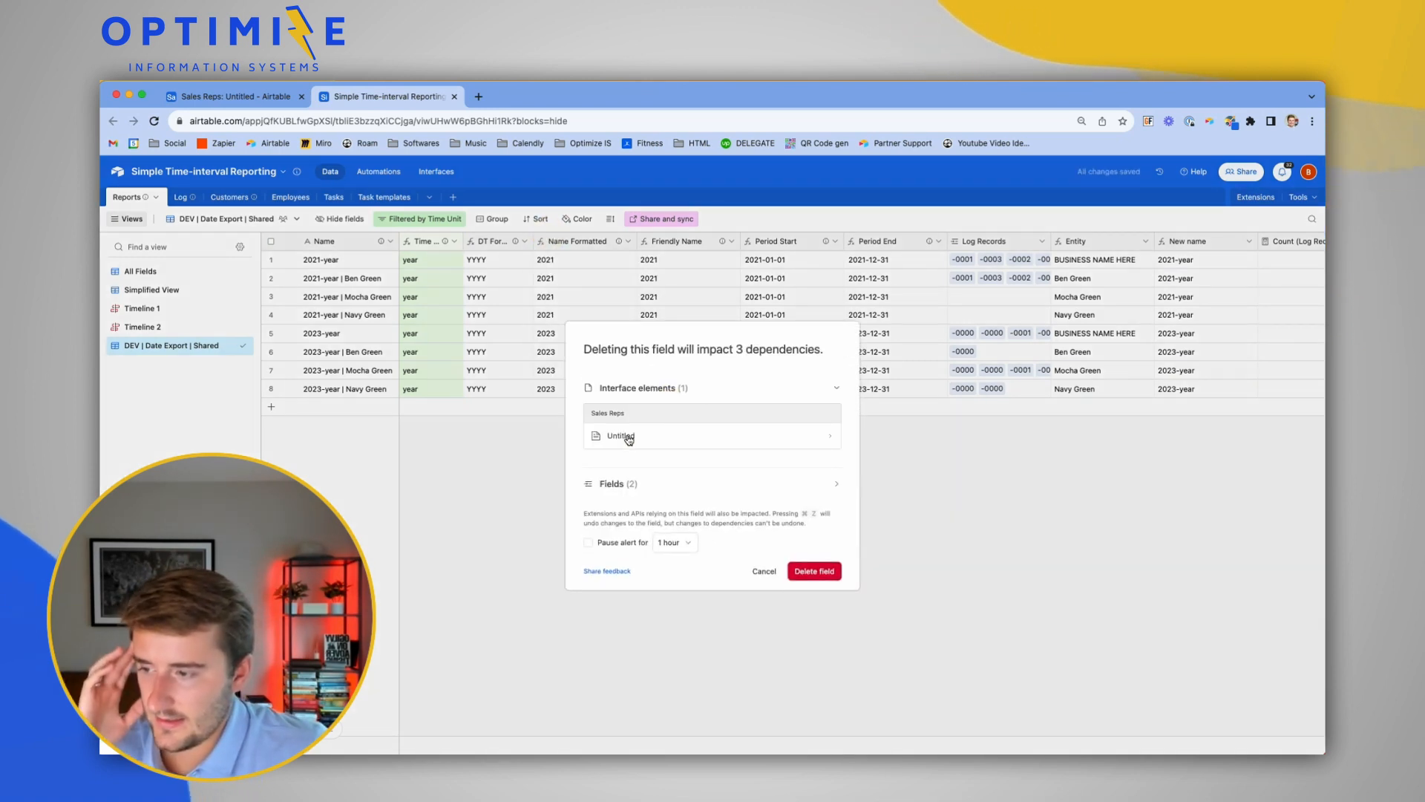
click(620, 437)
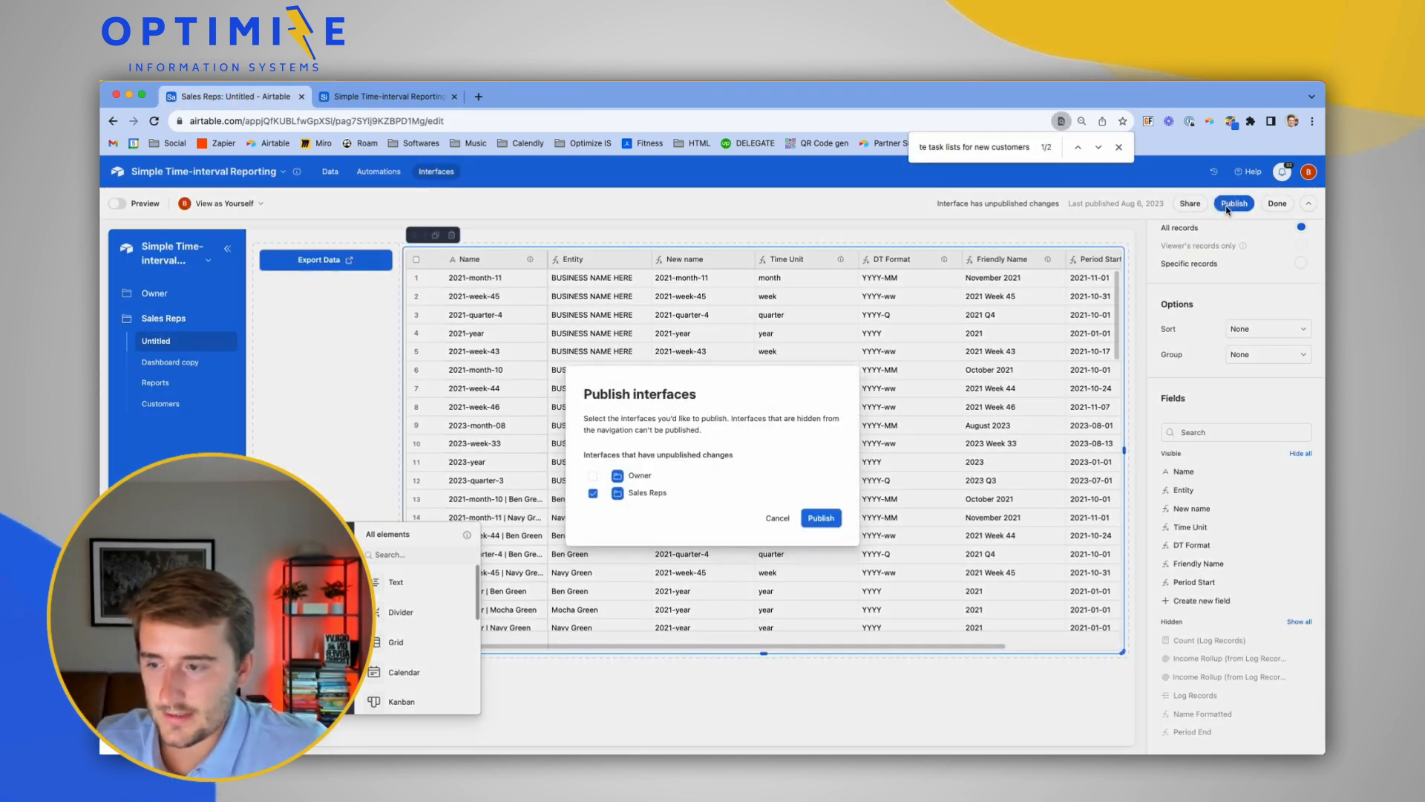
click(592, 475)
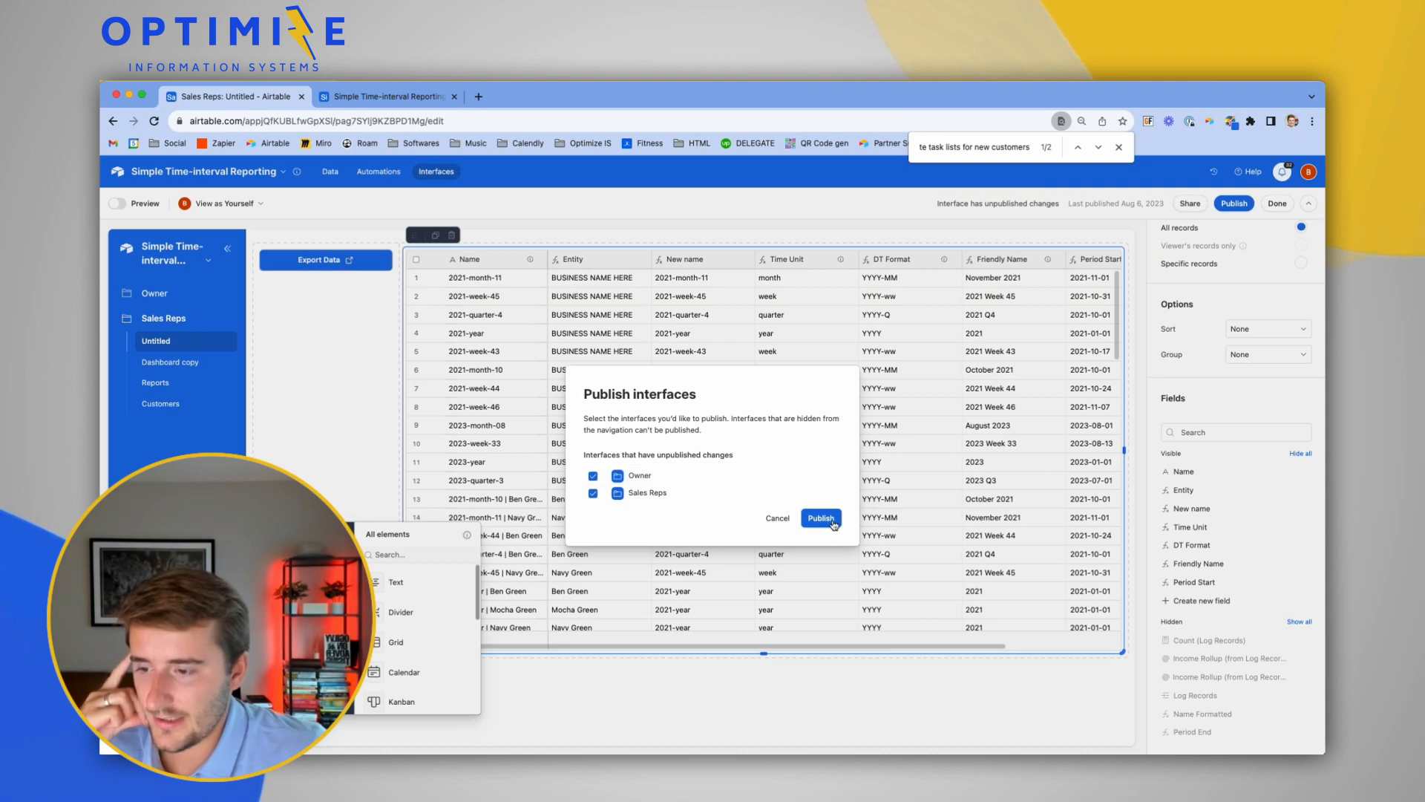
click(821, 518)
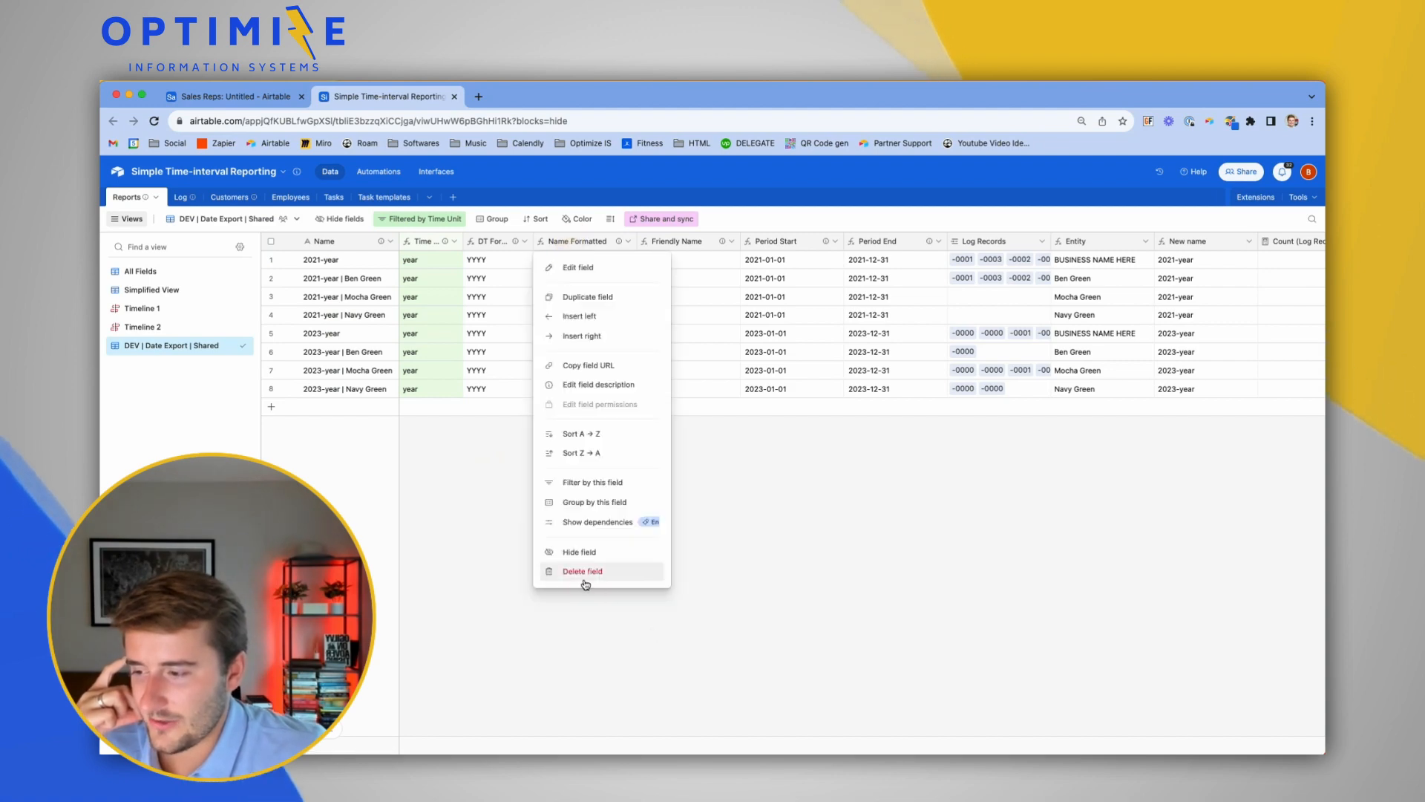
Check that deleting Name Formatted now lists only the Period Start and Friendly Name fields, then cancel.
click(582, 570)
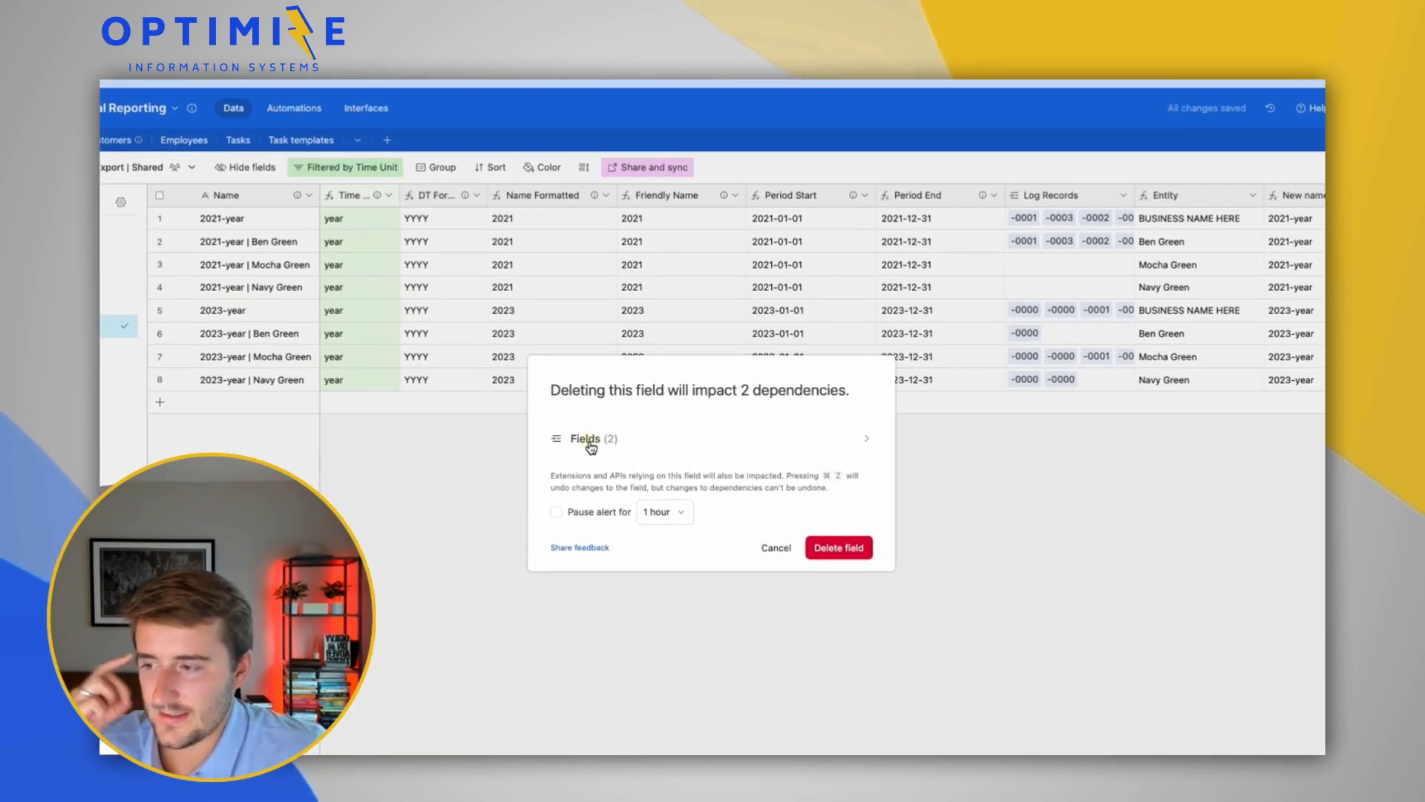
click(585, 438)
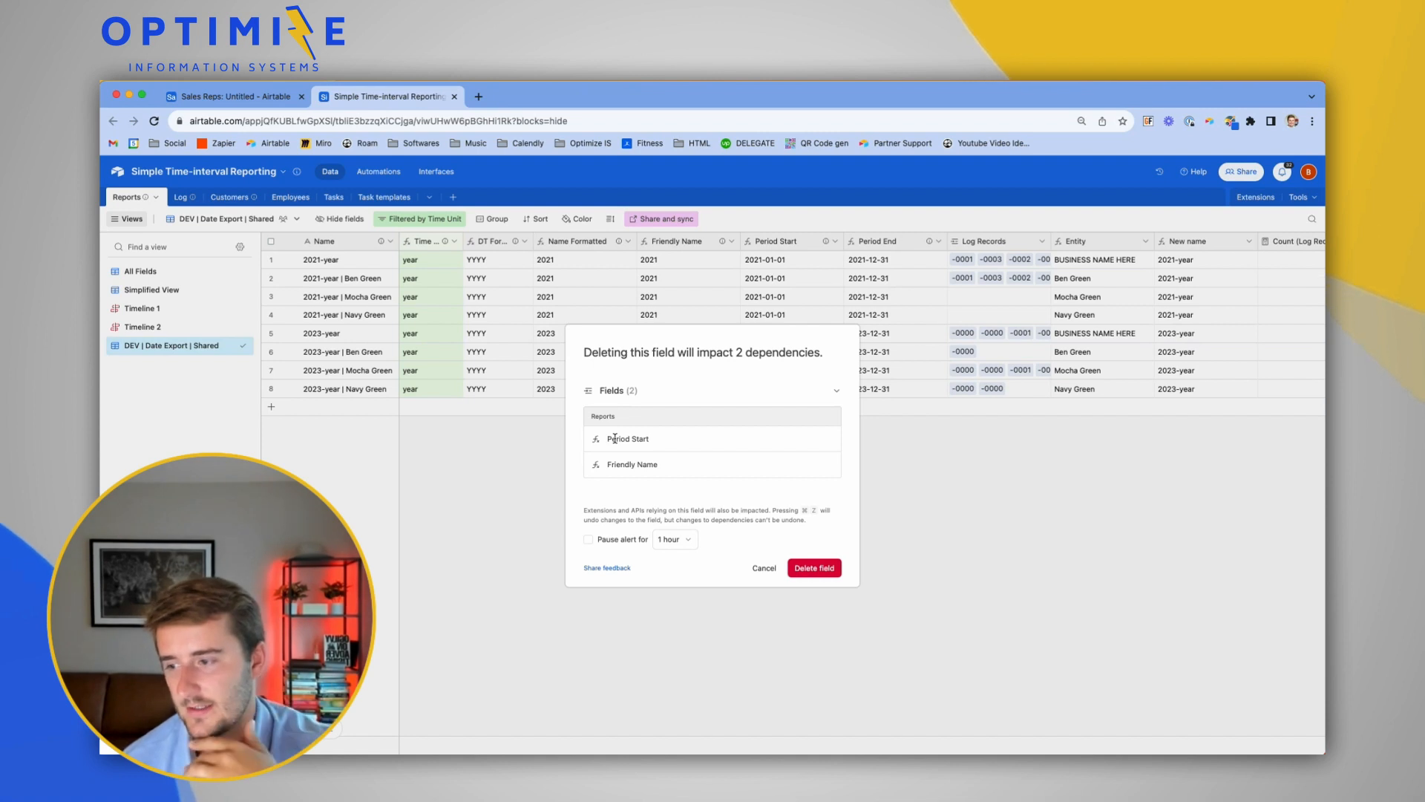
mouse_move(504, 258)
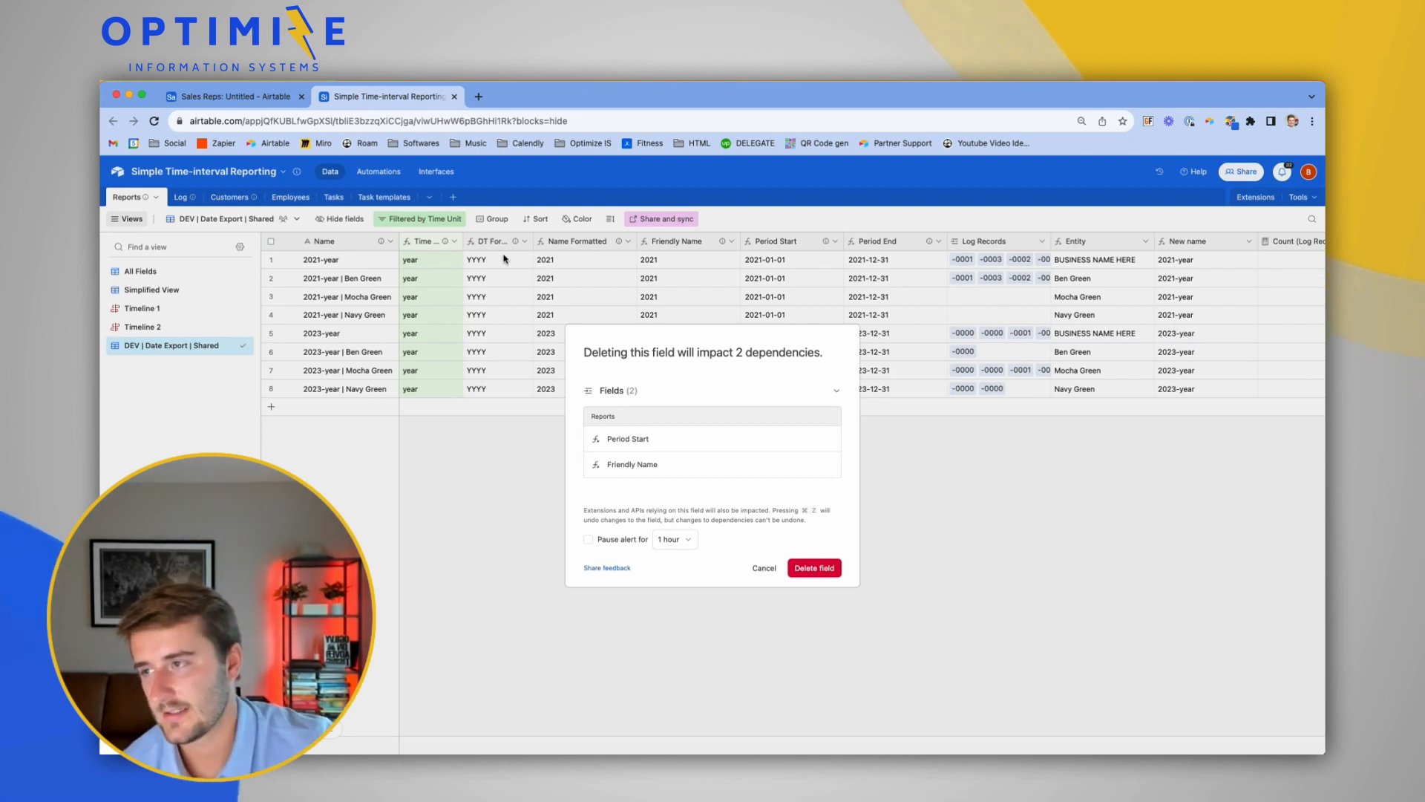
click(765, 567)
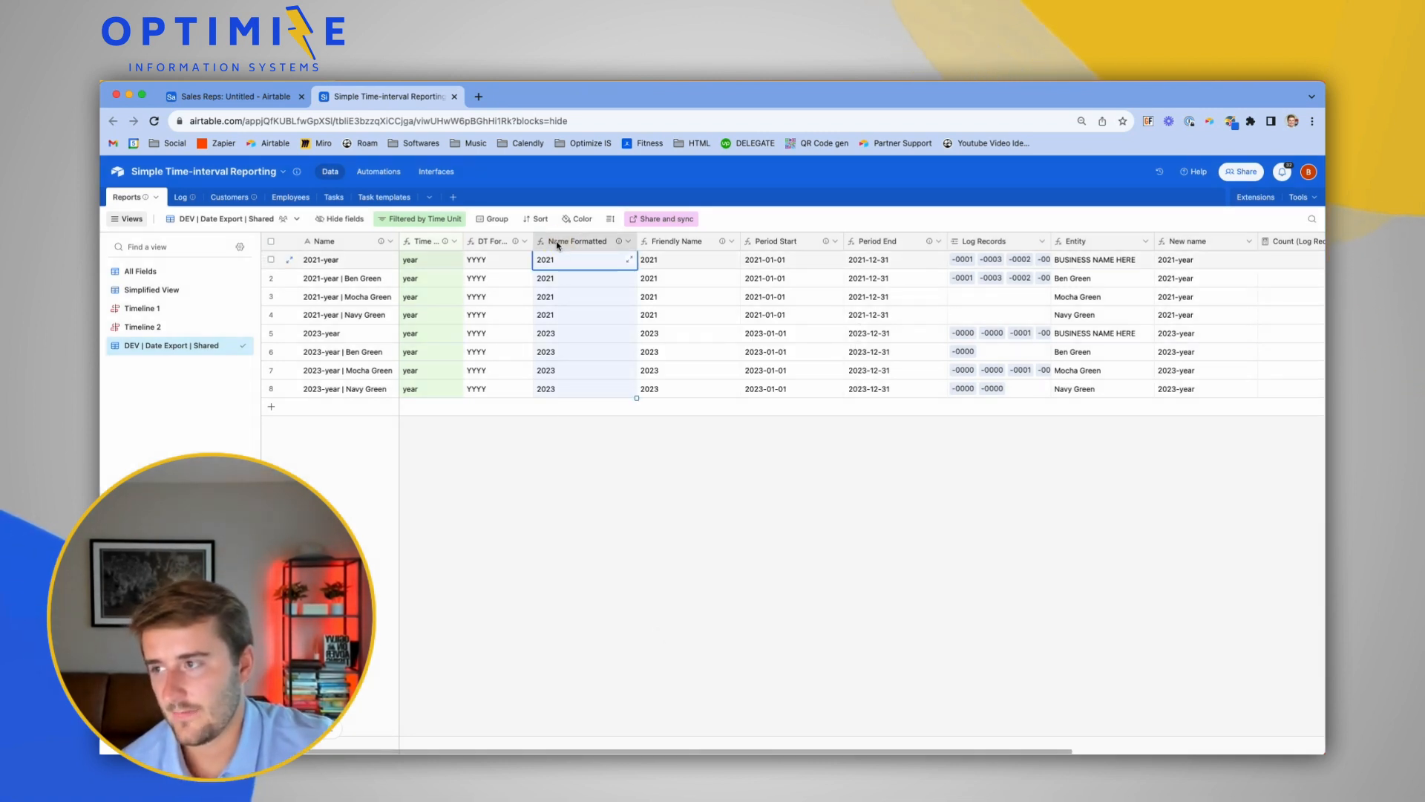
Reopen the Name Formatted delete warning and expand its 2 dependent fields again.
click(620, 240)
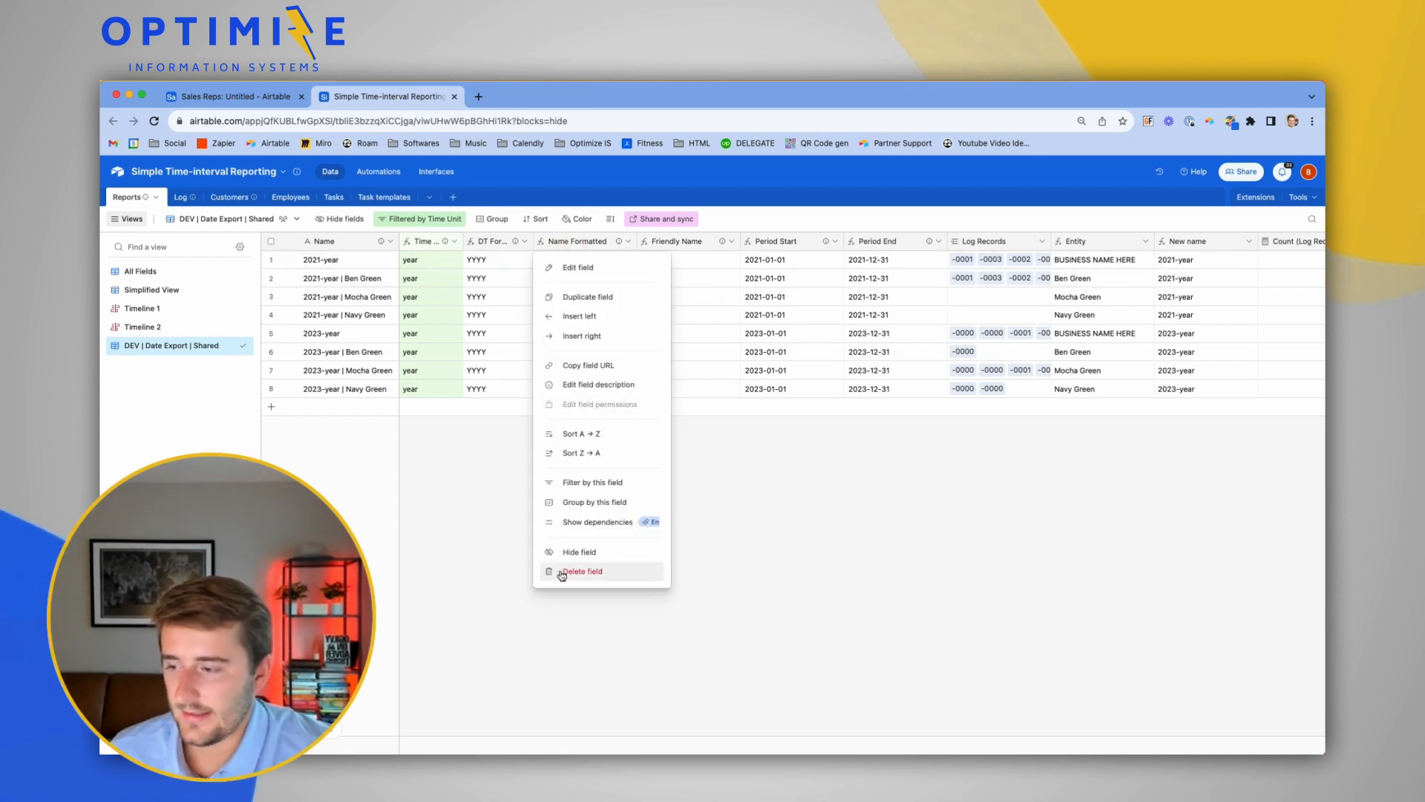
click(582, 570)
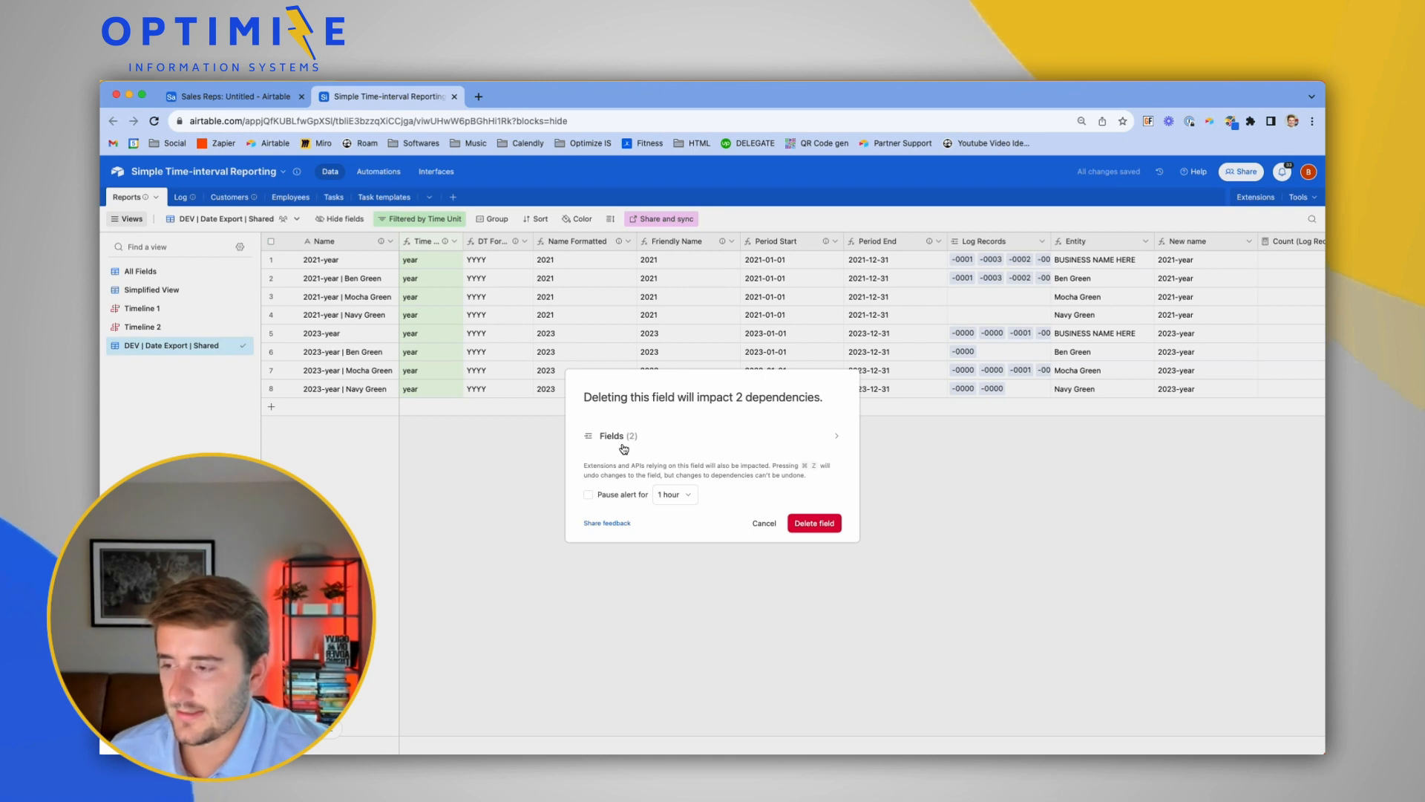
click(710, 437)
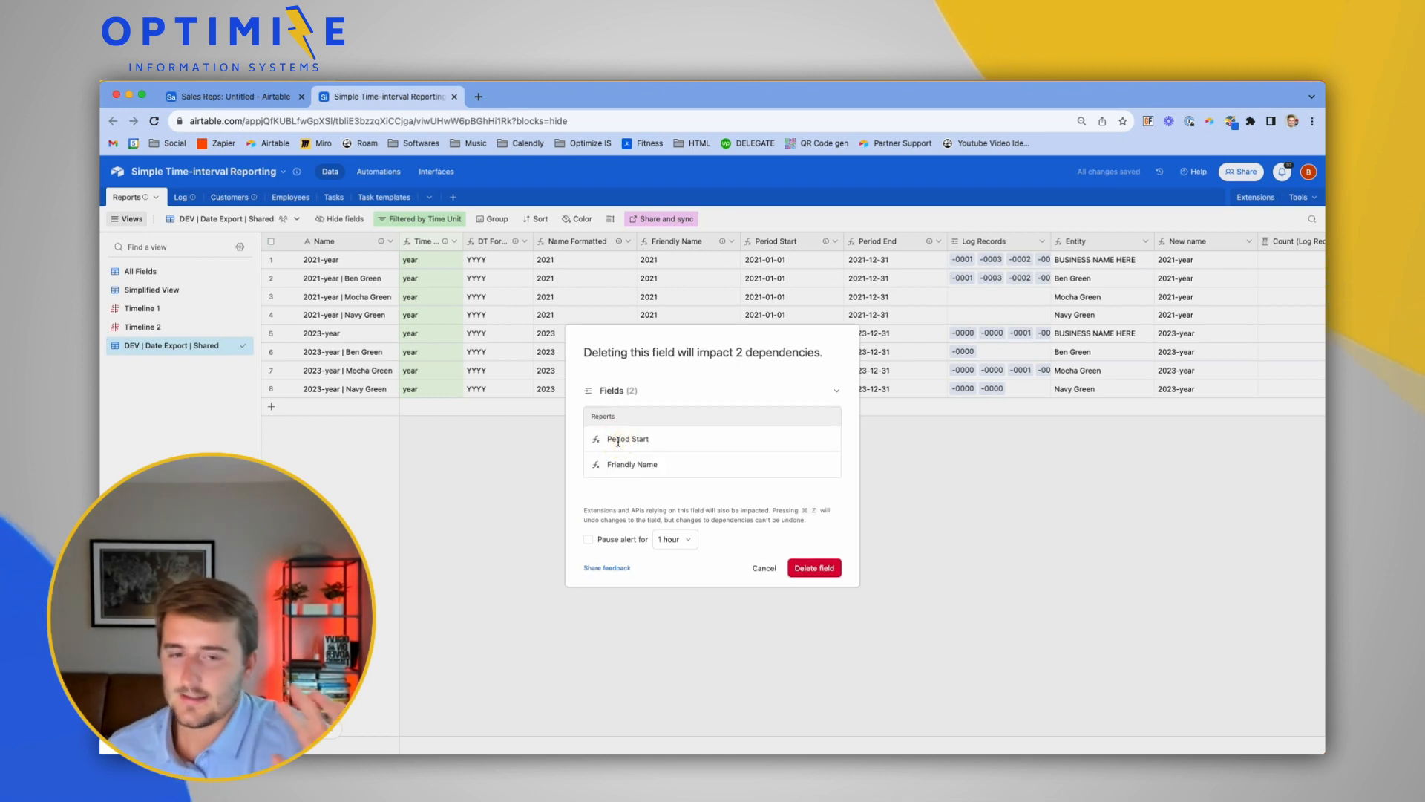